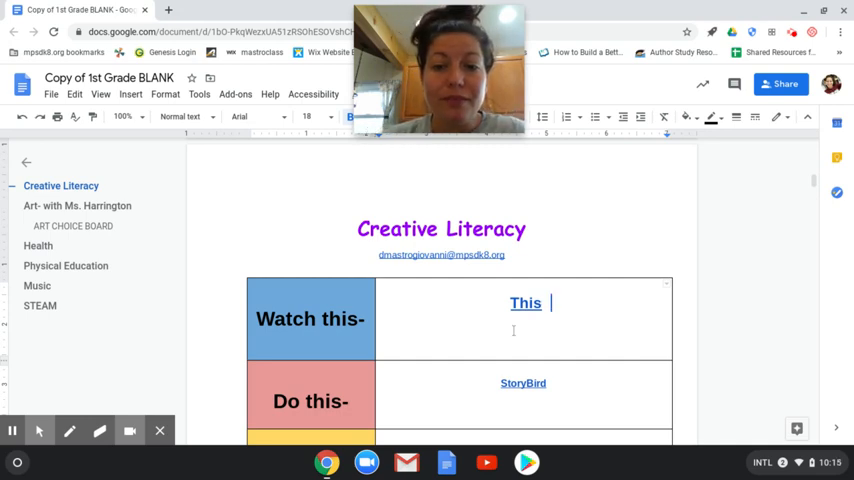
- Scroll the Creative Literacy doc down to the StoryBird link under 'Do this-'
scroll("down", 3)
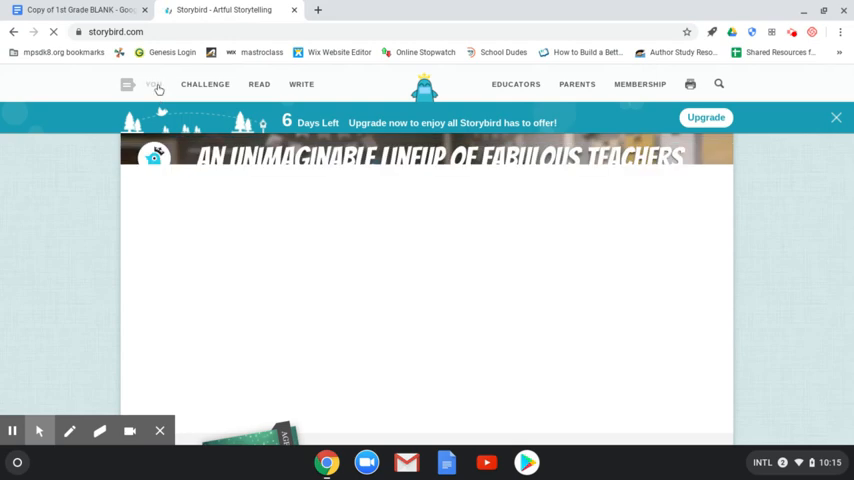
- Sign out via the You menu, then sign back in to the MPSFirstGrade account
left_click(154, 84)
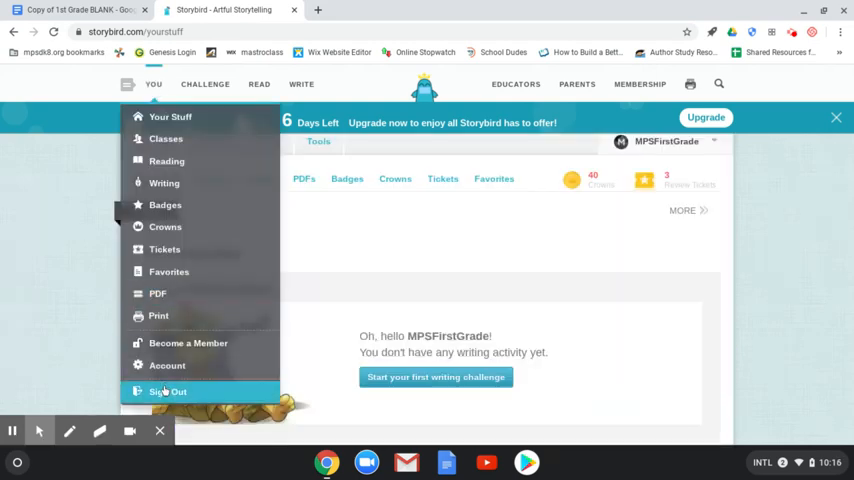
left_click(168, 392)
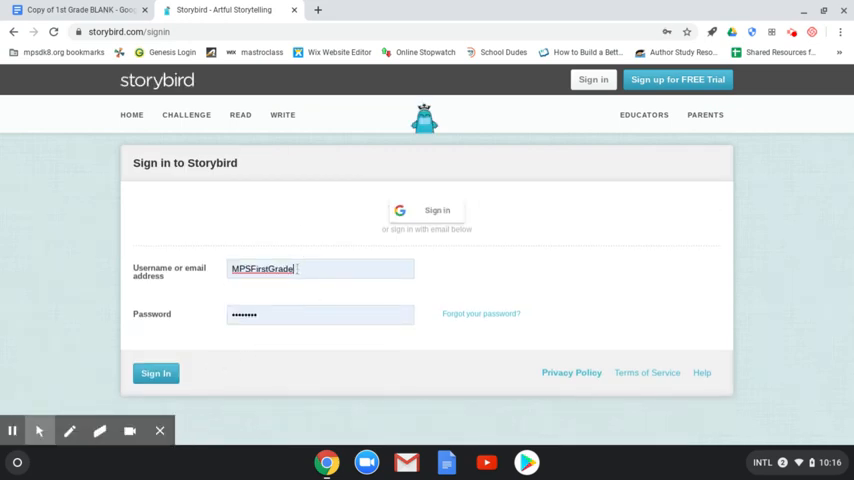
left_click(320, 268)
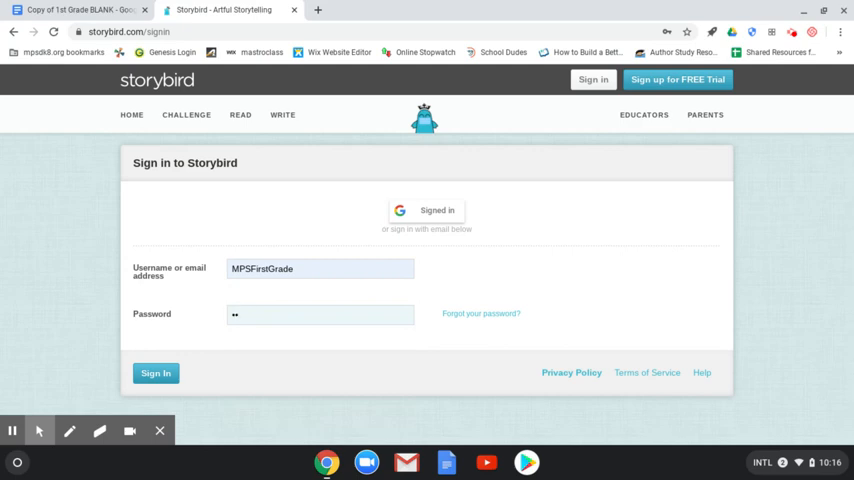
left_click(320, 314)
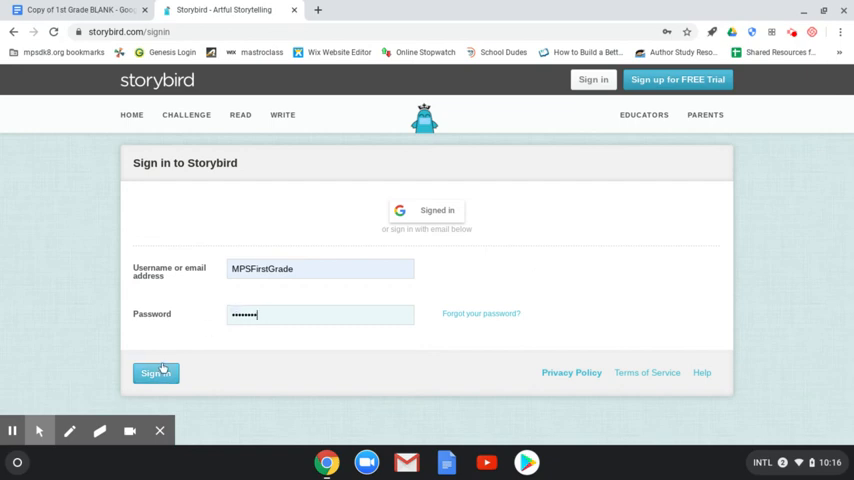
left_click(156, 372)
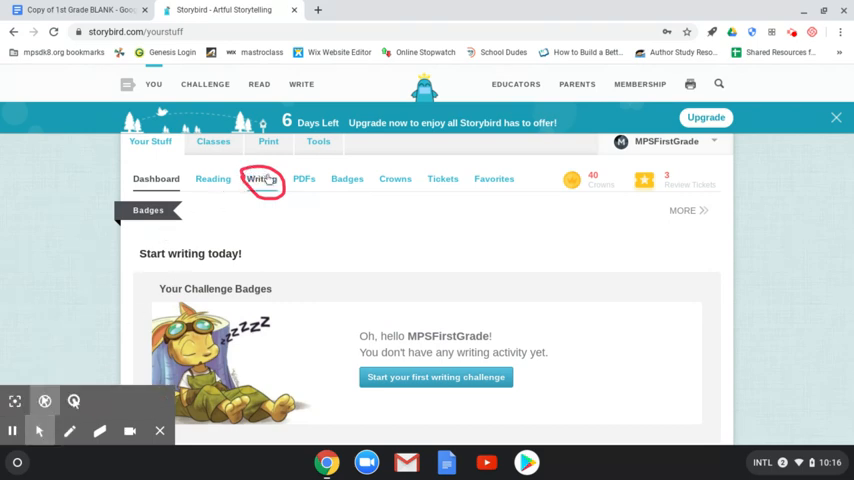
- From the Writing tab, start writing today to reach Write a Picture Book
left_click(260, 180)
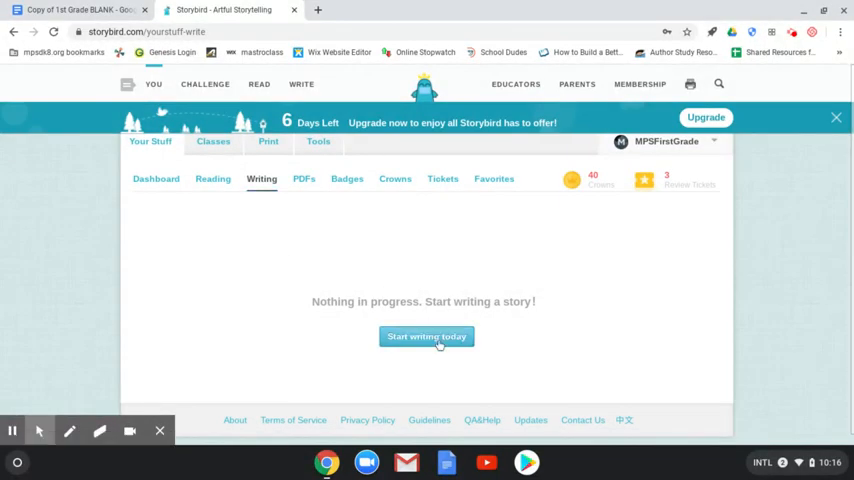
left_click(426, 336)
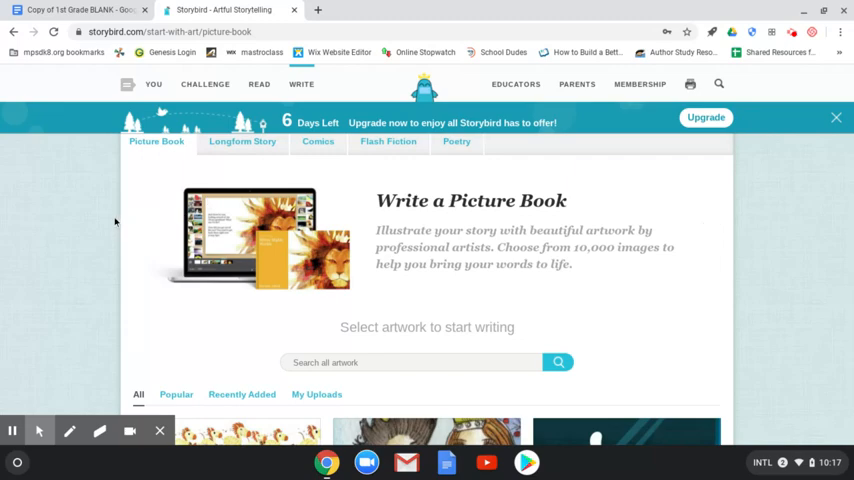
- Browse down through the picture book artwork gallery toward the Jungle drum tiger art
scroll("down", 3)
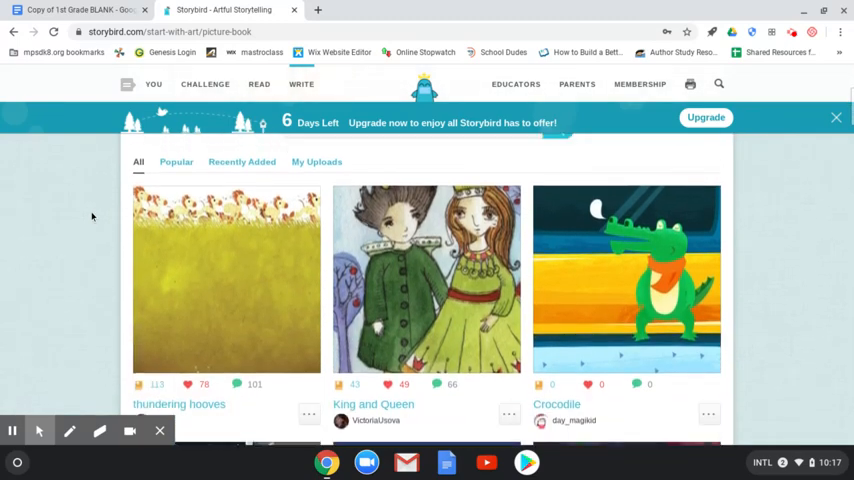
scroll("down", 3)
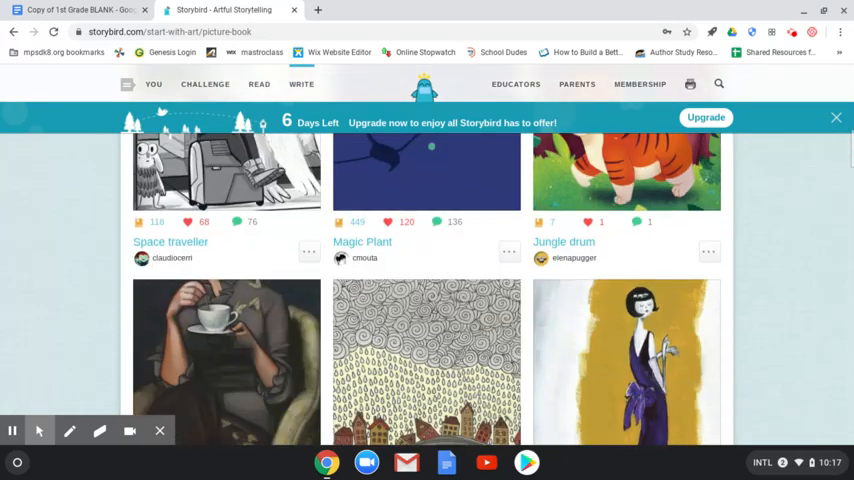
scroll("down", 3)
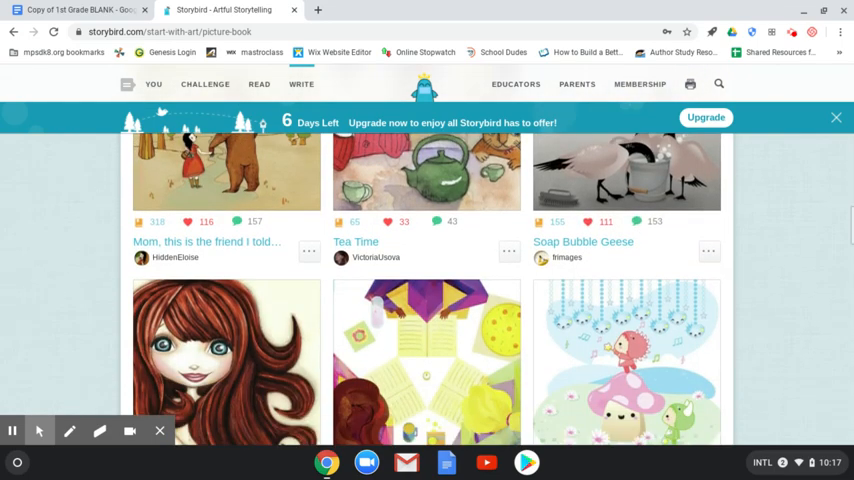
scroll("down", 3)
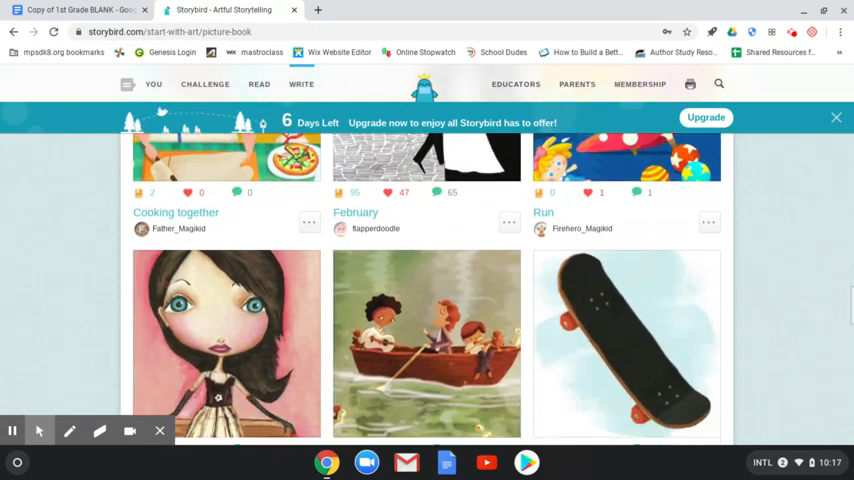
scroll("down", 3)
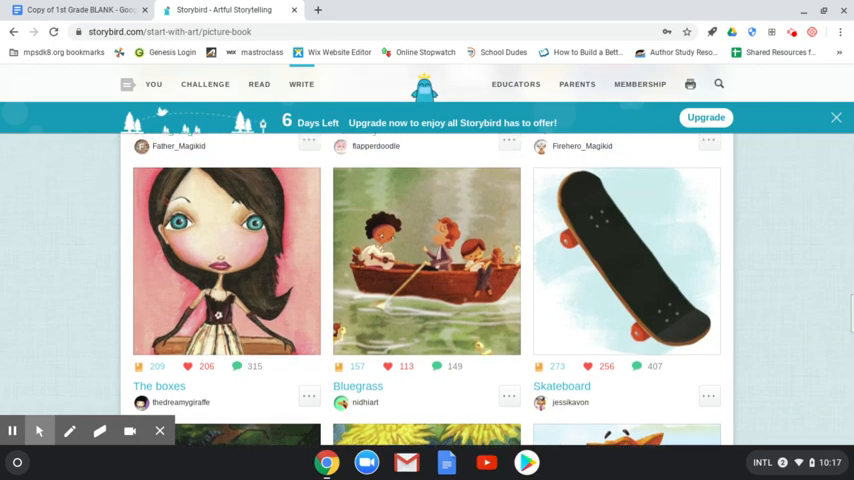
scroll("down", 3)
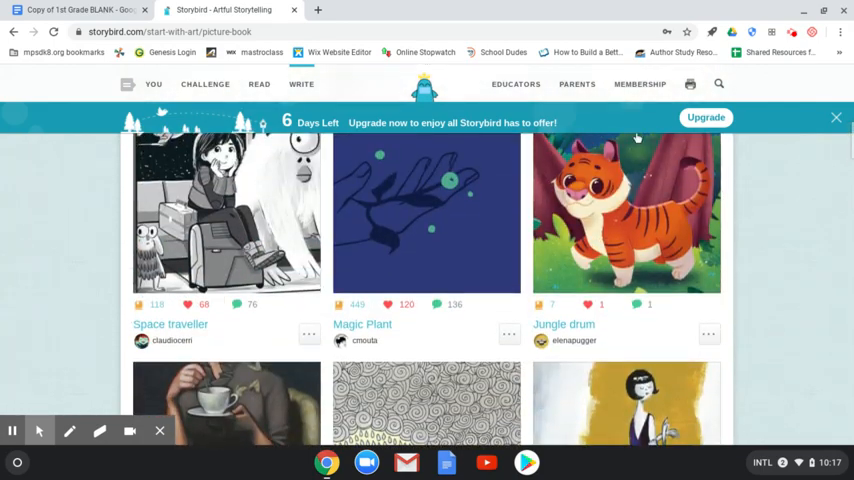
mouse_move(628, 218)
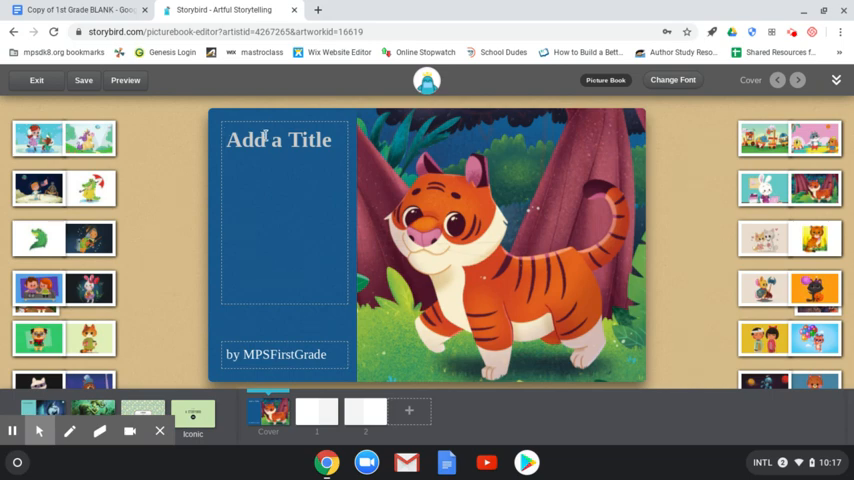
- Title the cover 'Jungle Day!- Ms. Mastro' and move to the first inner page
type("Jungle Day")
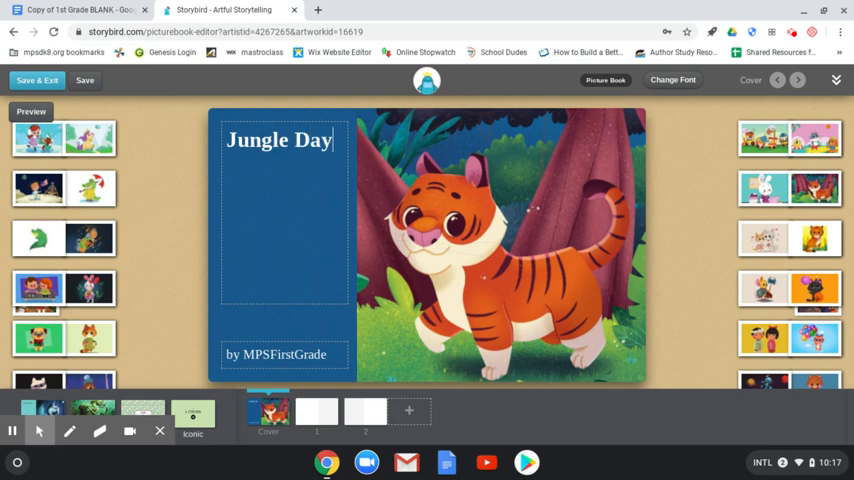
type("!")
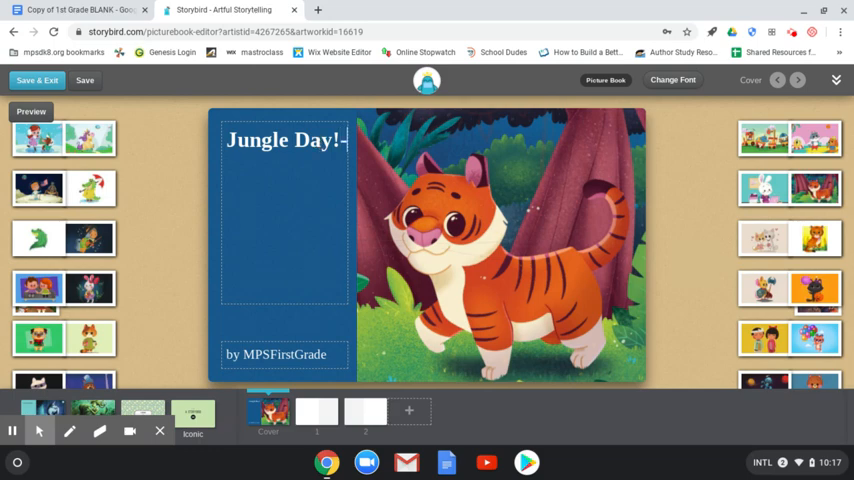
type("Ms. Mas")
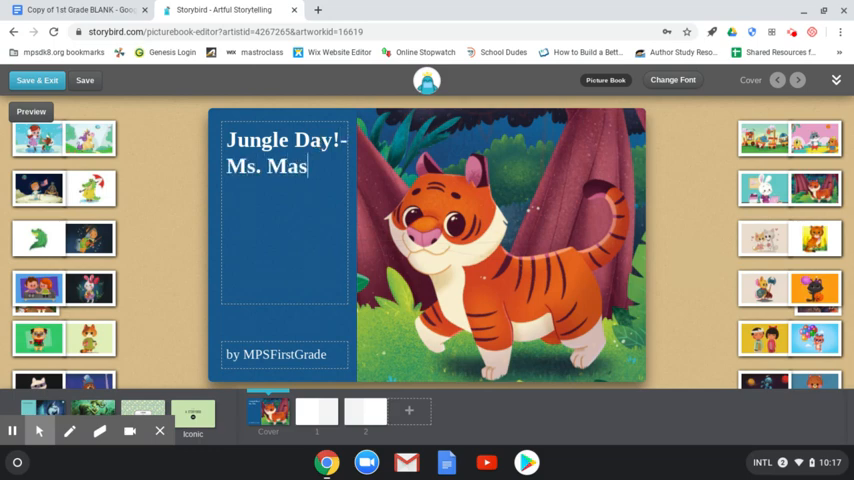
type("tro")
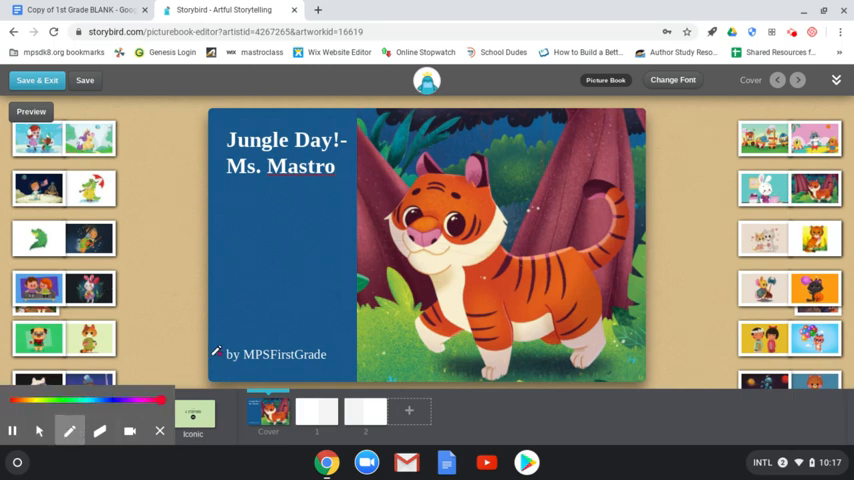
left_click_drag(216, 350, 336, 370)
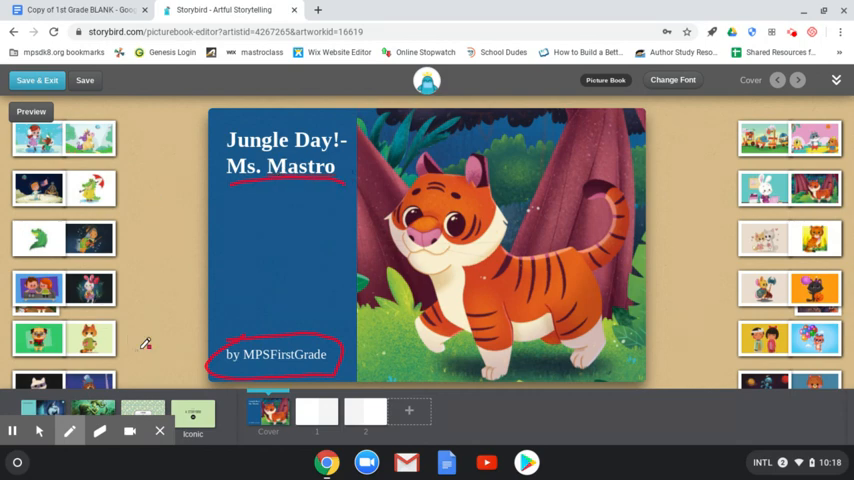
left_click(100, 430)
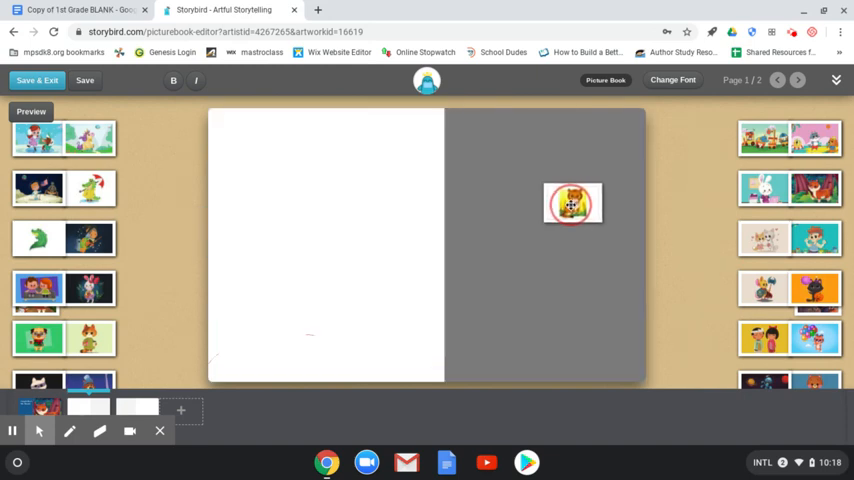
- Place the sitting tiger on page 2 and write 'One day in the vast jungle, a little tiger cub...'
left_click_drag(572, 204, 572, 252)
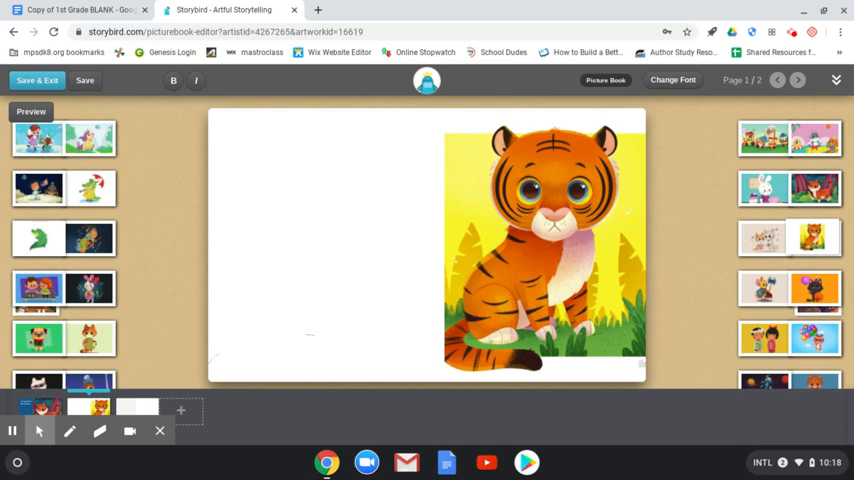
type("One dy")
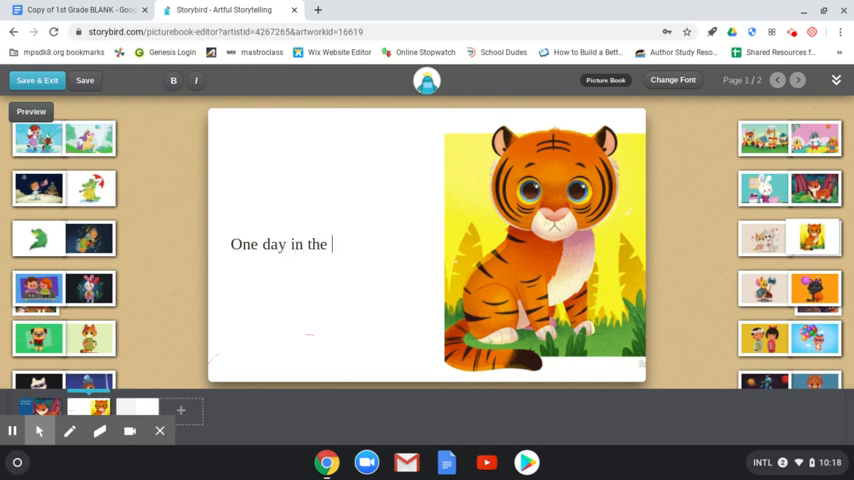
type("vast")
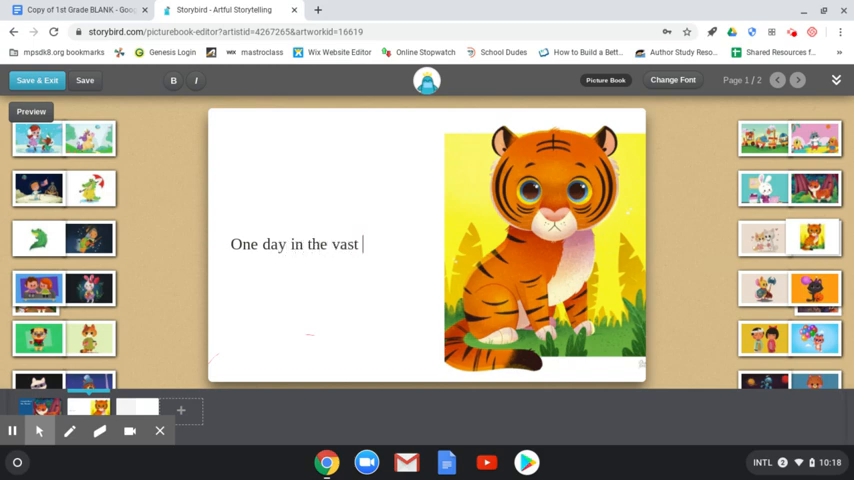
type("jungle,")
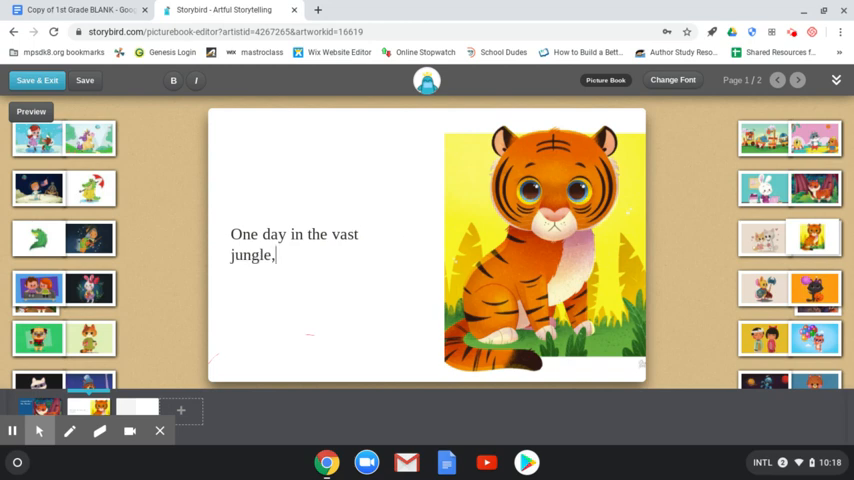
type("a little")
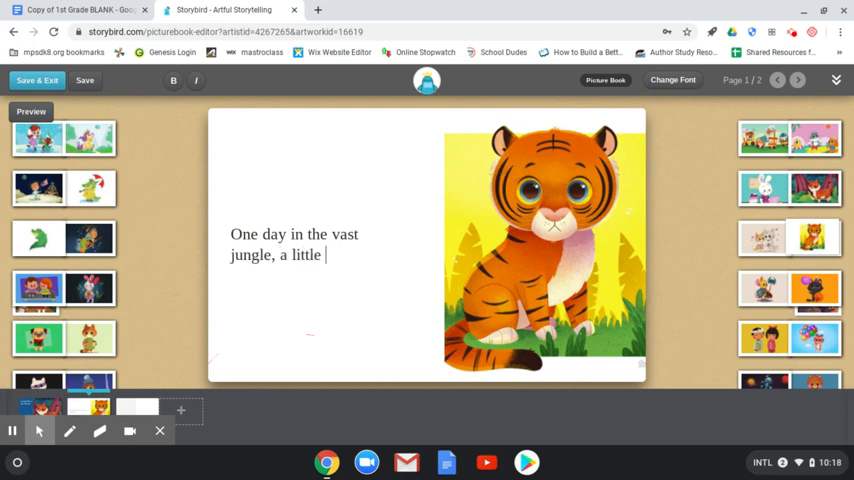
type("tiger cub")
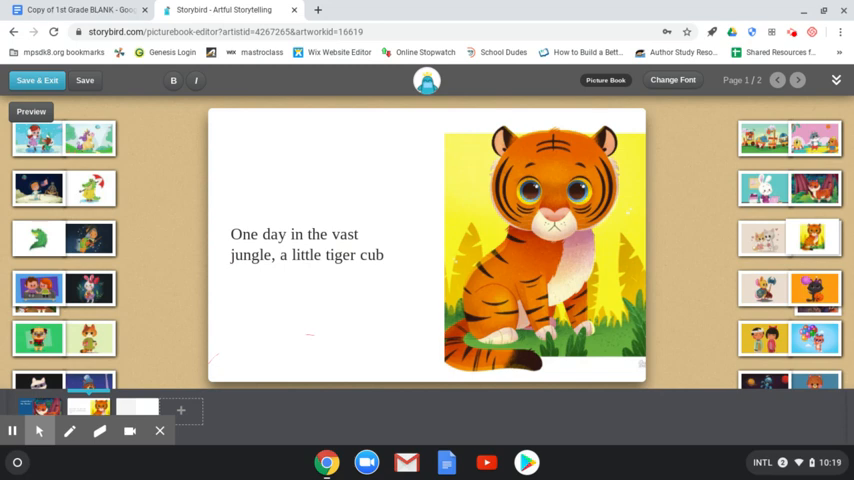
type("los")
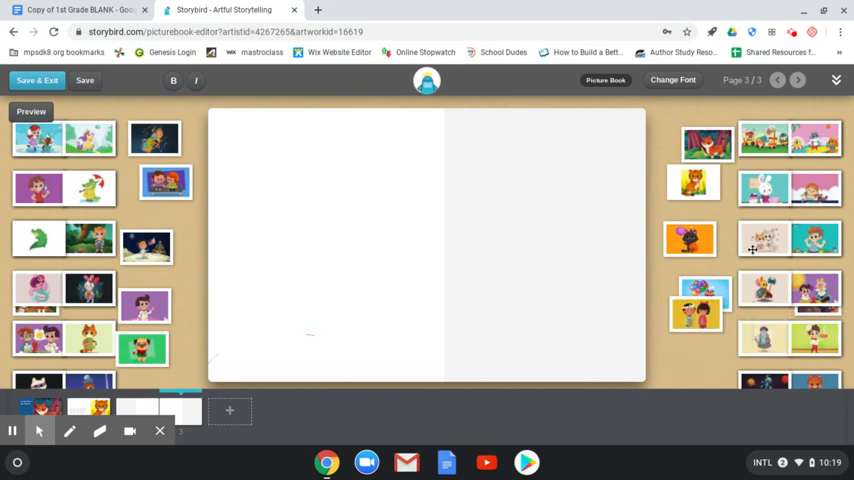
- Delete the 'Jungle Day!- Ms. Mastro' story permanently and return to the dashboard
left_click(728, 144)
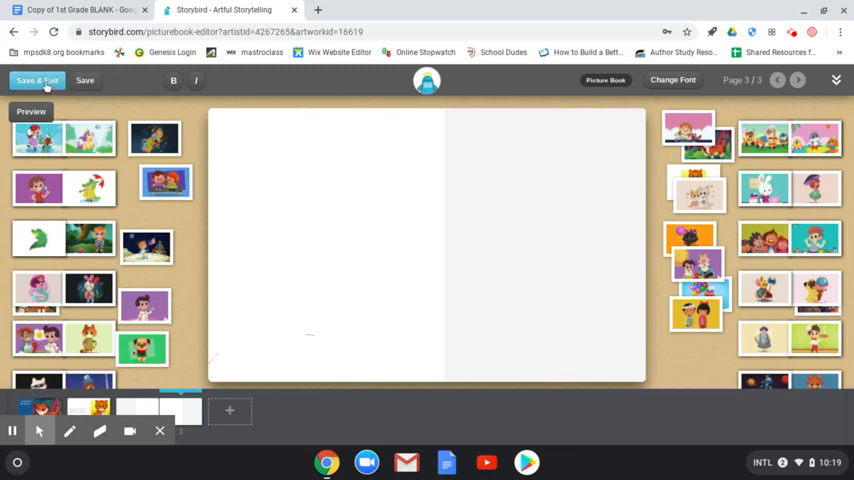
left_click(36, 80)
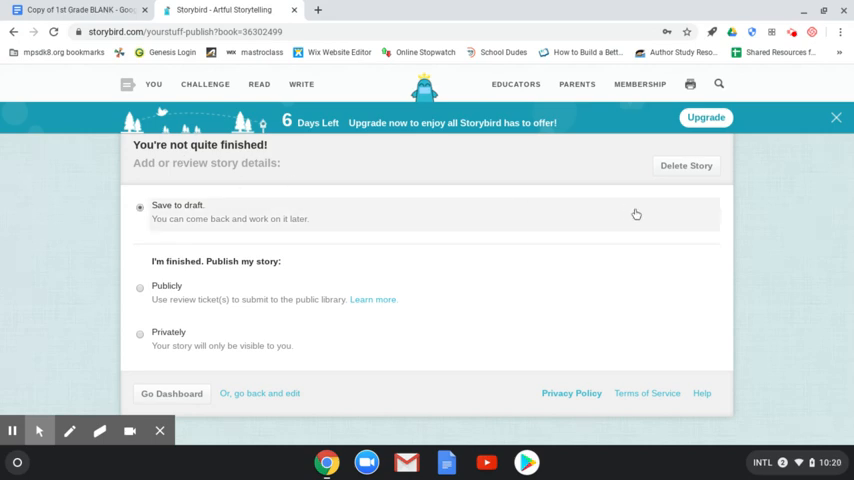
left_click(686, 166)
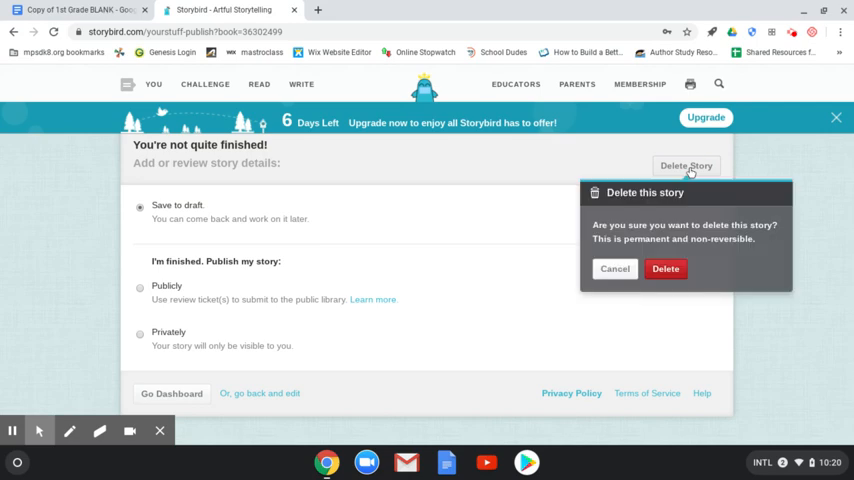
left_click(664, 268)
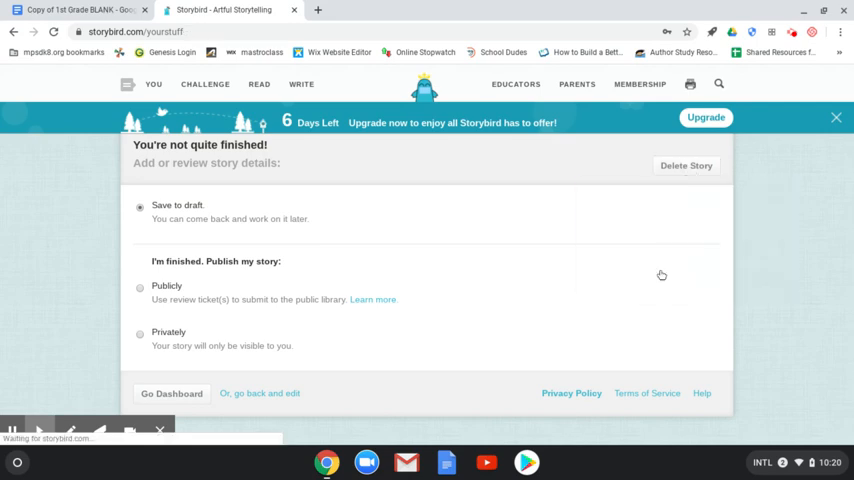
left_click(686, 164)
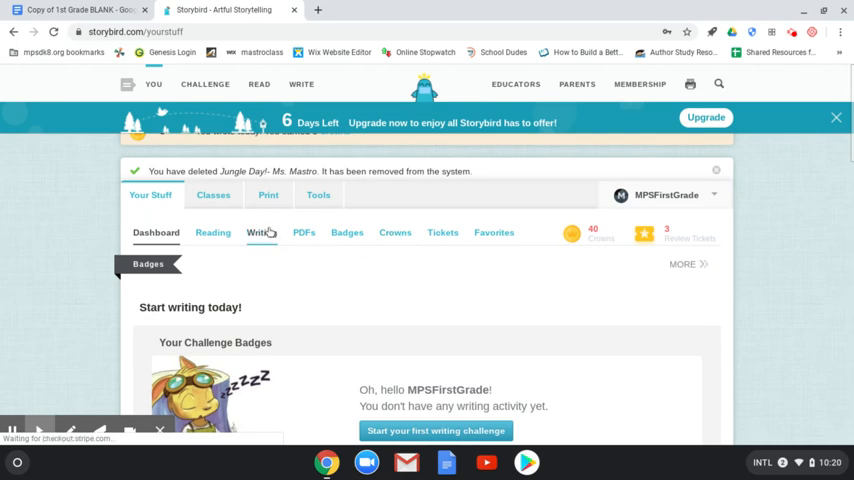
- Start a new story from the Writing tab and browse the Longform Story artwork gallery
left_click(260, 232)
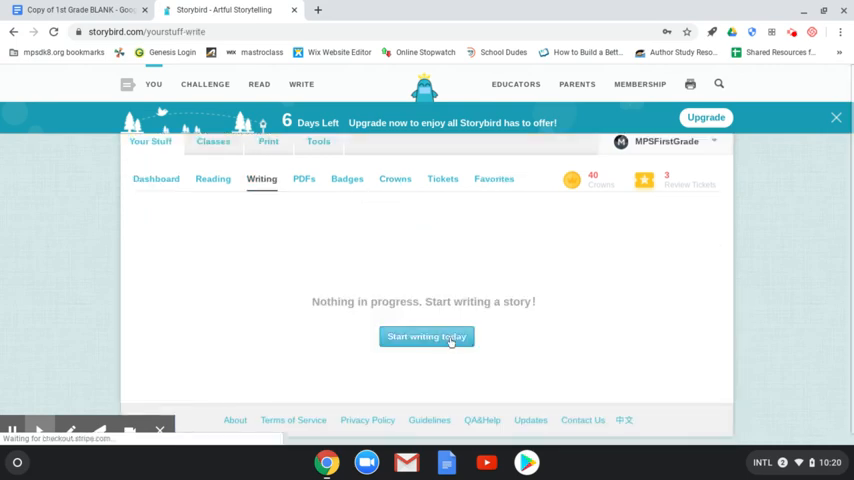
left_click(428, 336)
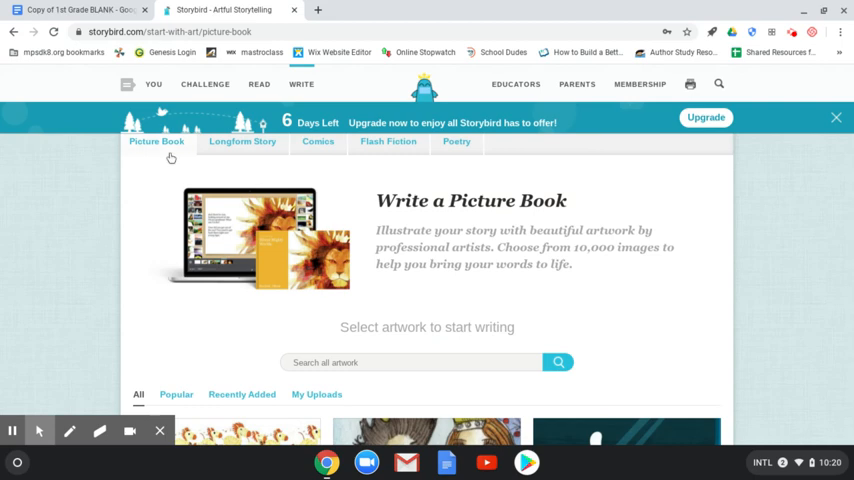
mouse_move(242, 144)
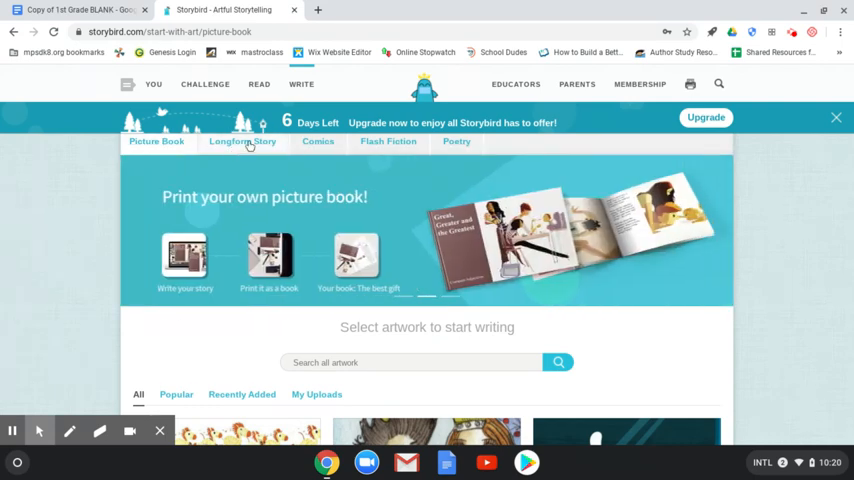
left_click(242, 140)
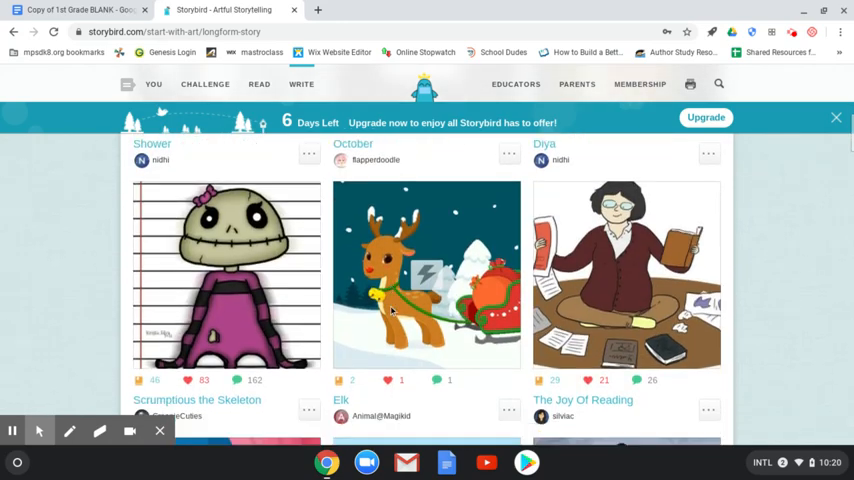
scroll("down", 3)
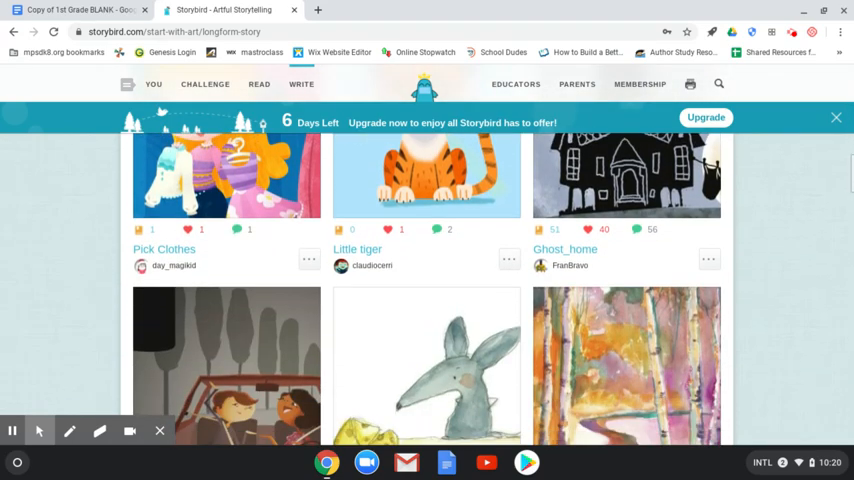
scroll("down", 3)
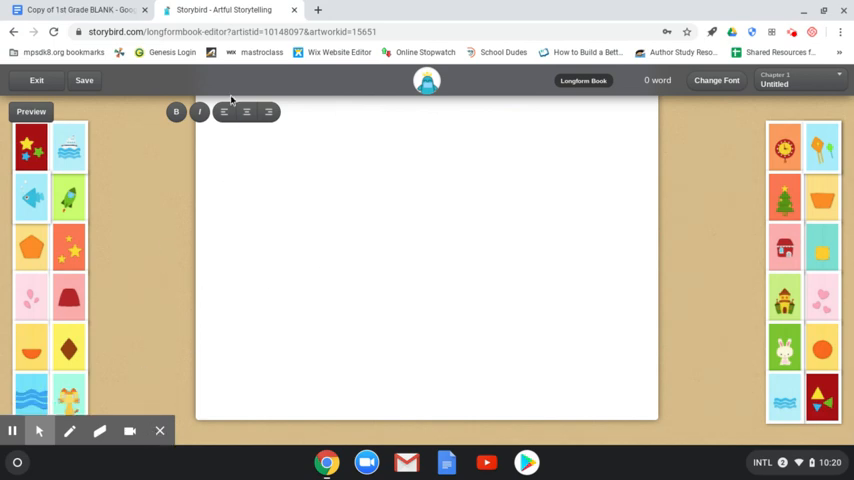
- Exit the blank longform book and begin a Flash Fiction piece with the Monkey Samba 2 art
left_click(36, 80)
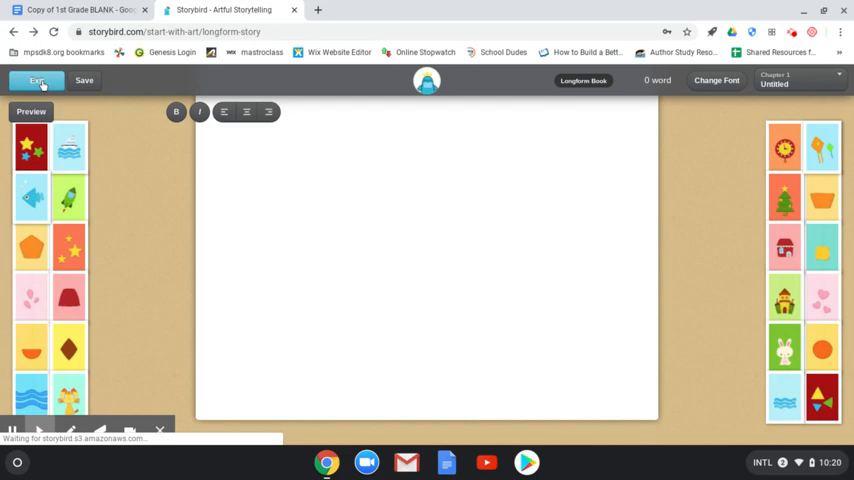
left_click(36, 80)
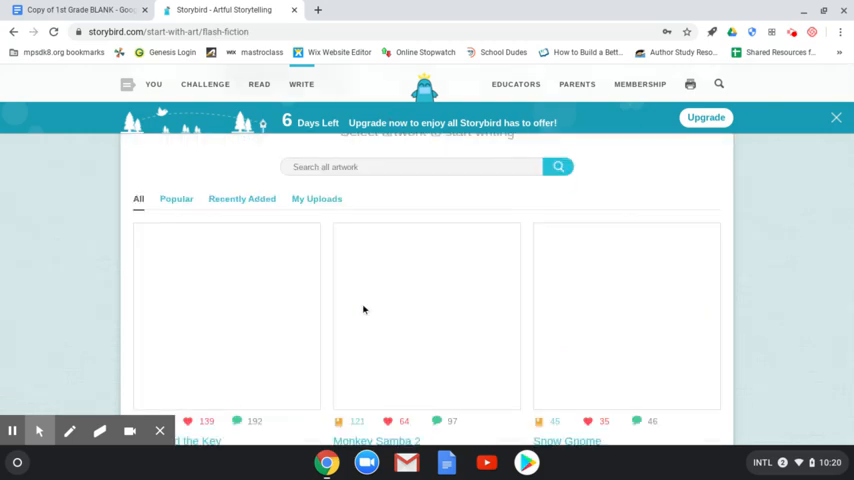
scroll("down", 3)
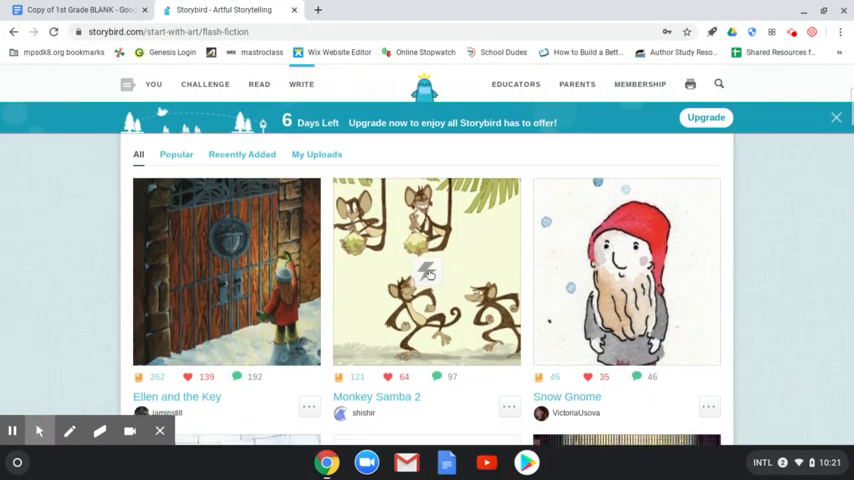
left_click(426, 272)
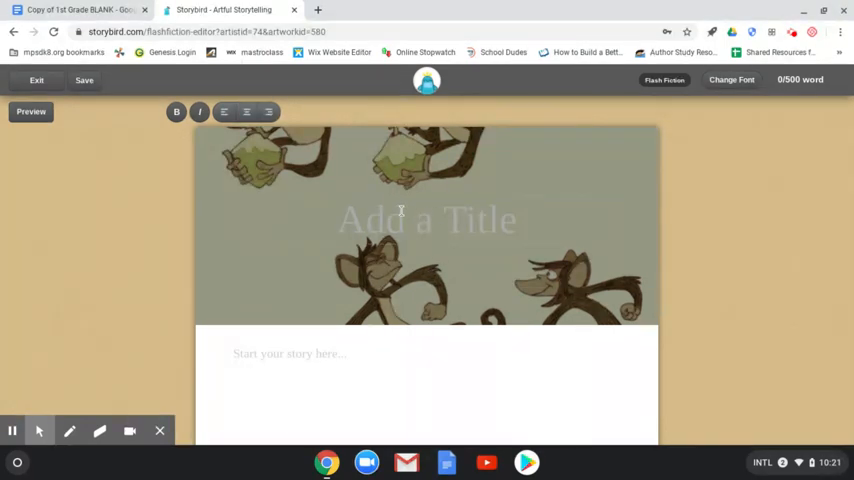
mouse_move(304, 358)
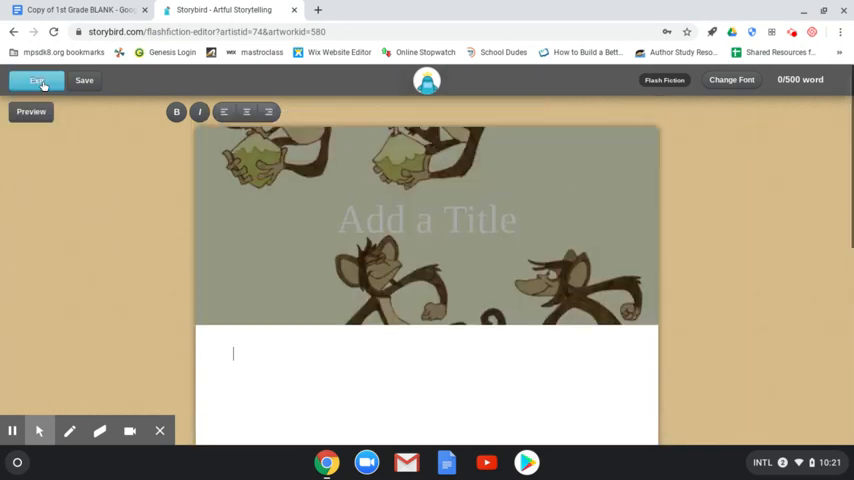
- Exit the flash fiction piece and browse down the Comics artwork gallery
left_click(36, 80)
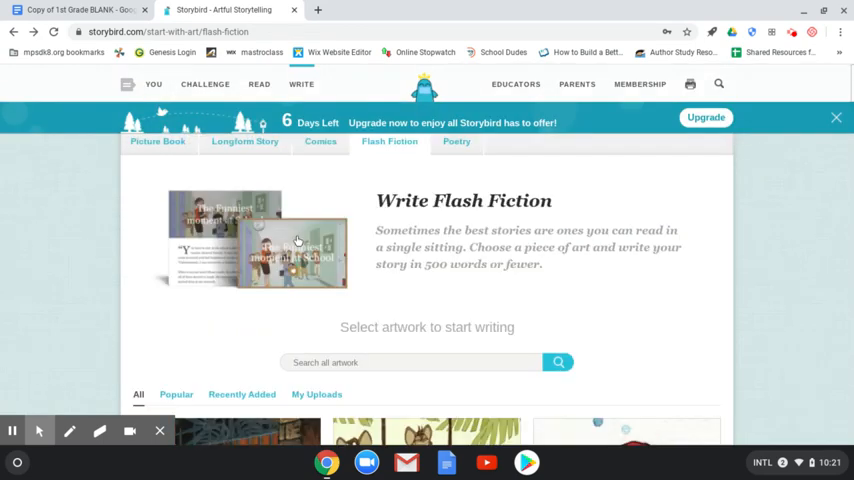
left_click(320, 140)
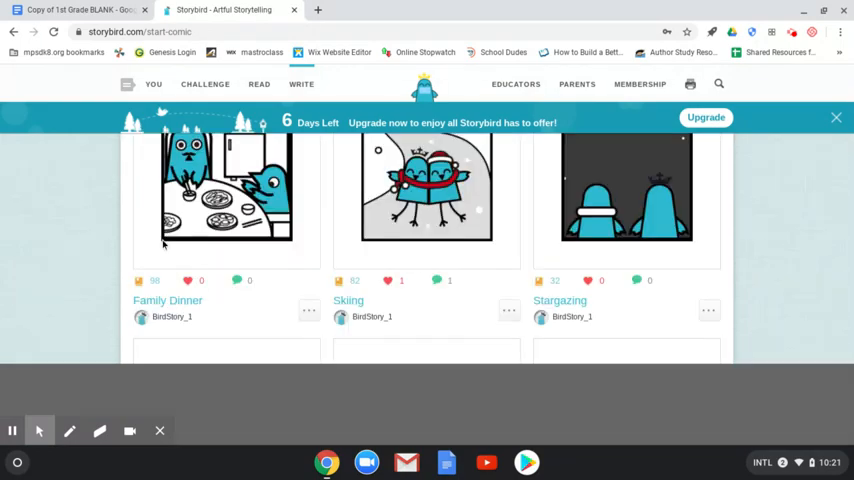
scroll("down", 3)
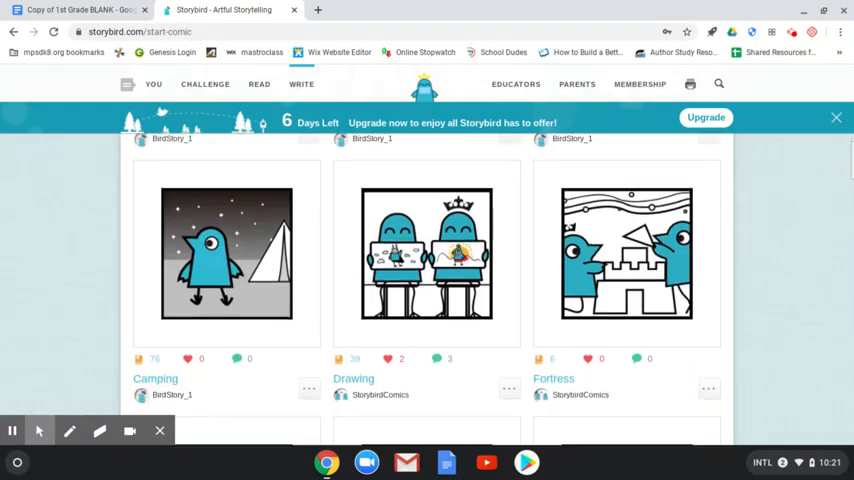
scroll("down", 3)
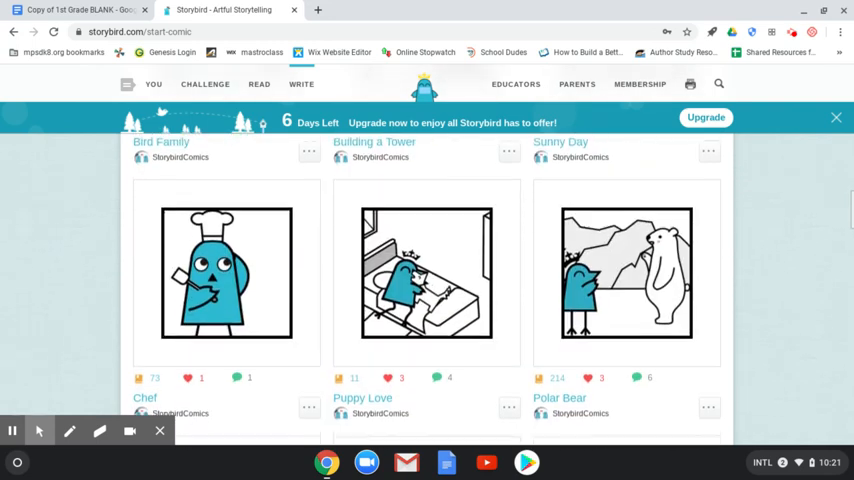
scroll("down", 3)
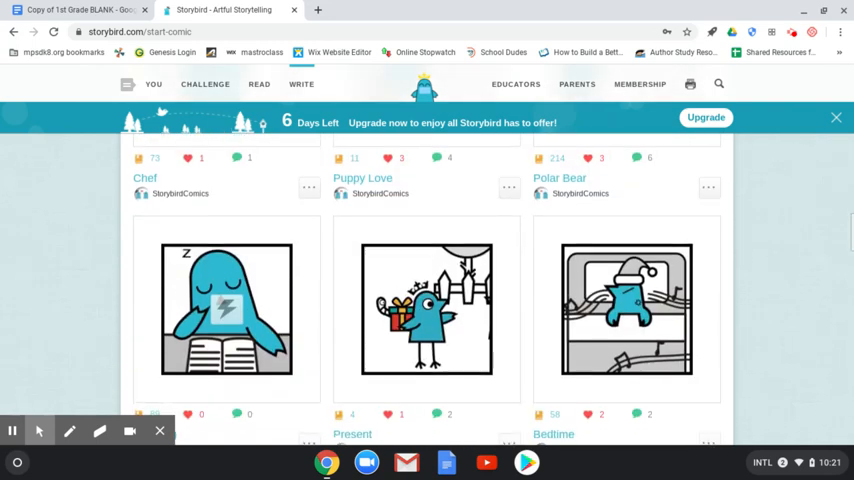
scroll("down", 3)
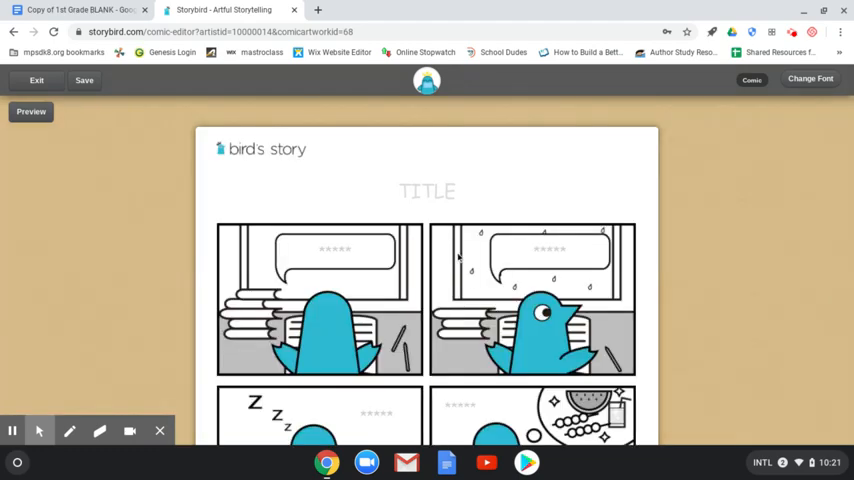
scroll("down", 3)
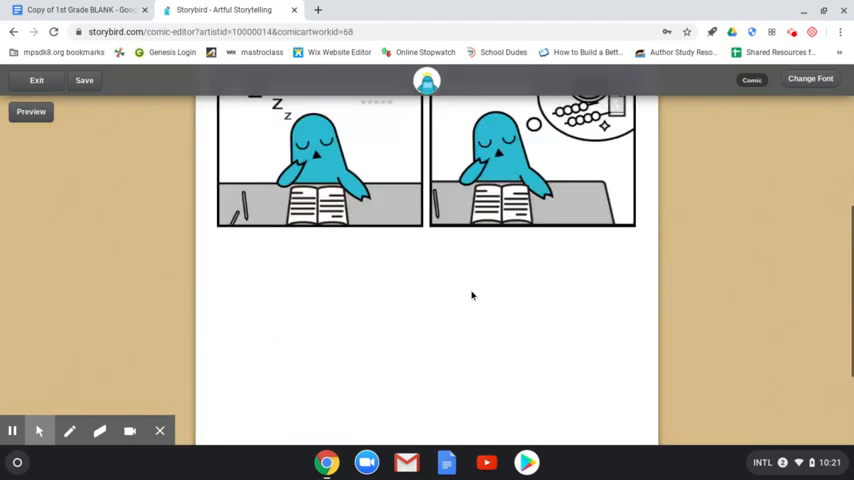
scroll("up", 3)
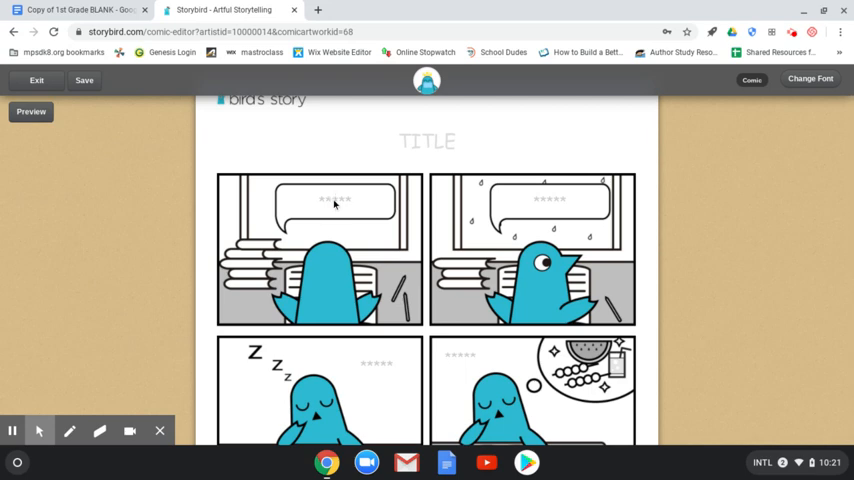
type("Oh f")
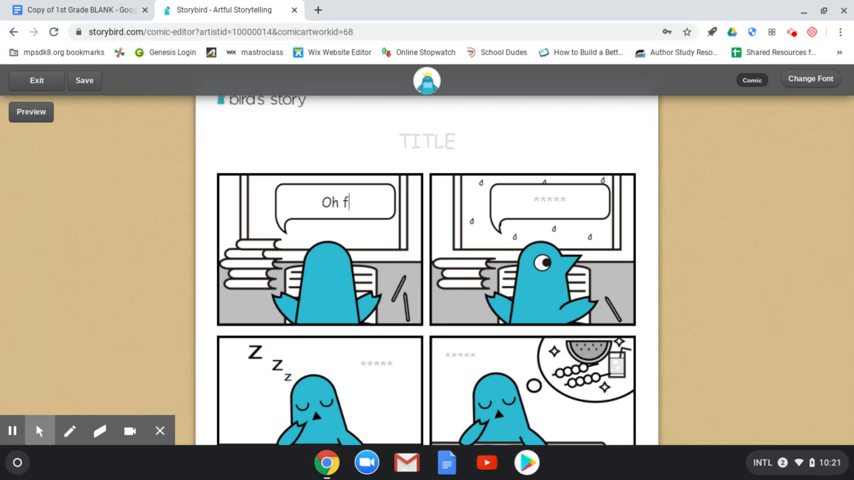
type("no!")
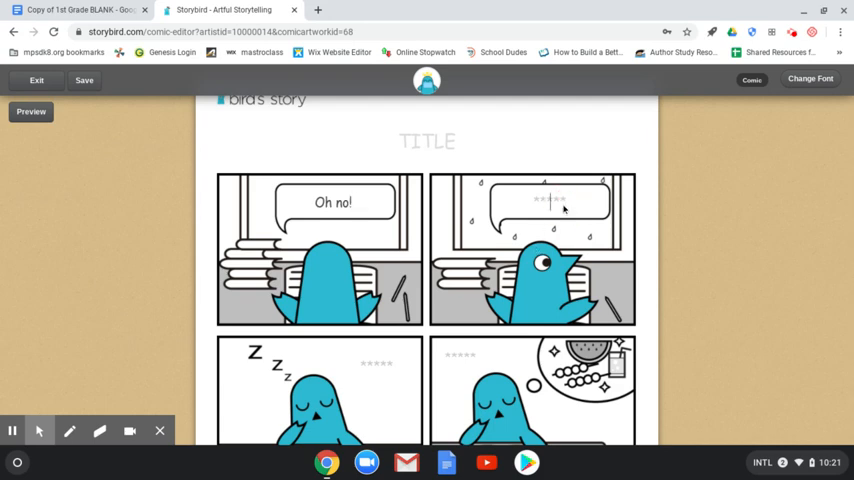
type("Its raining!")
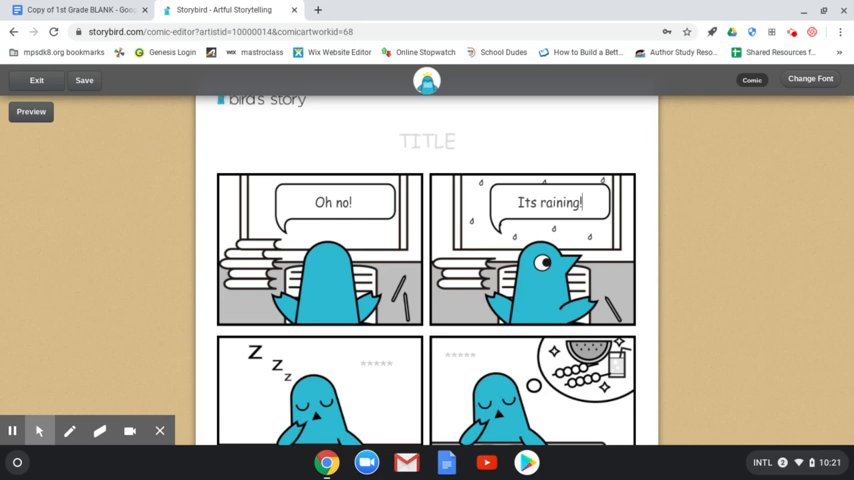
scroll("down", 3)
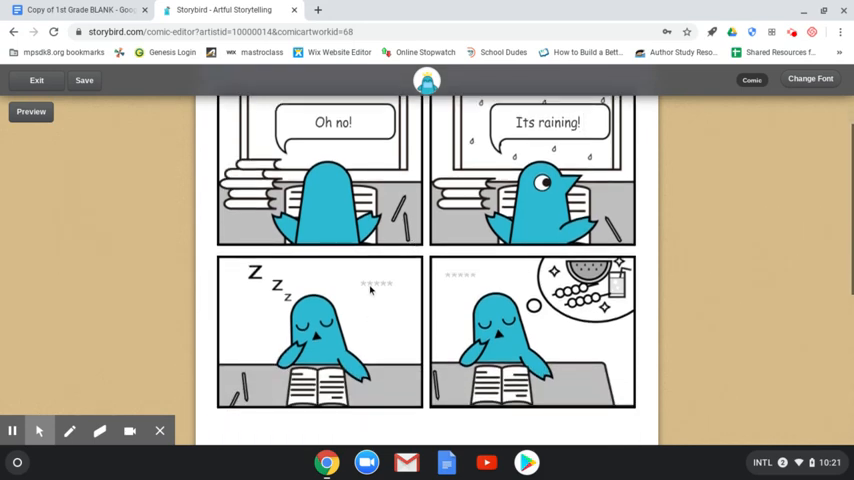
type("Rain")
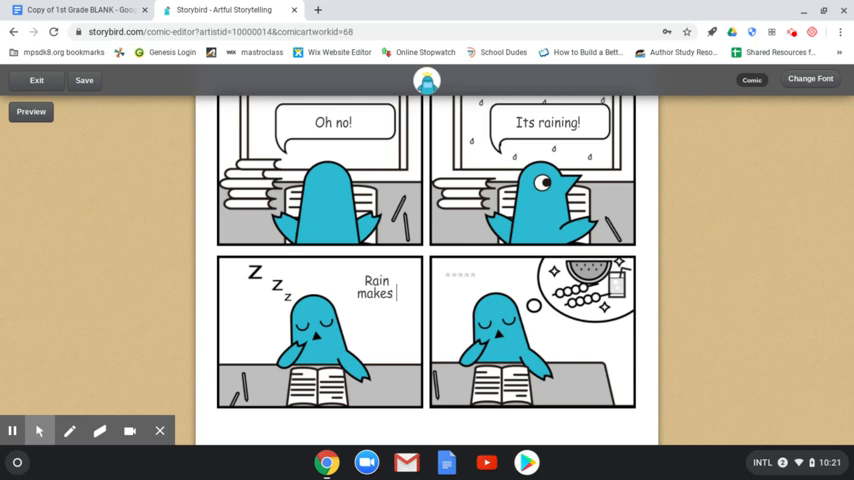
type("me sleepy")
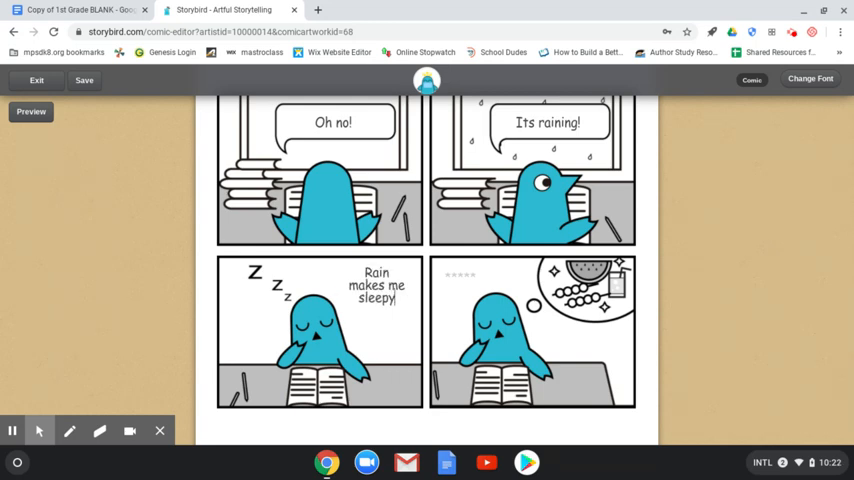
scroll("down", 3)
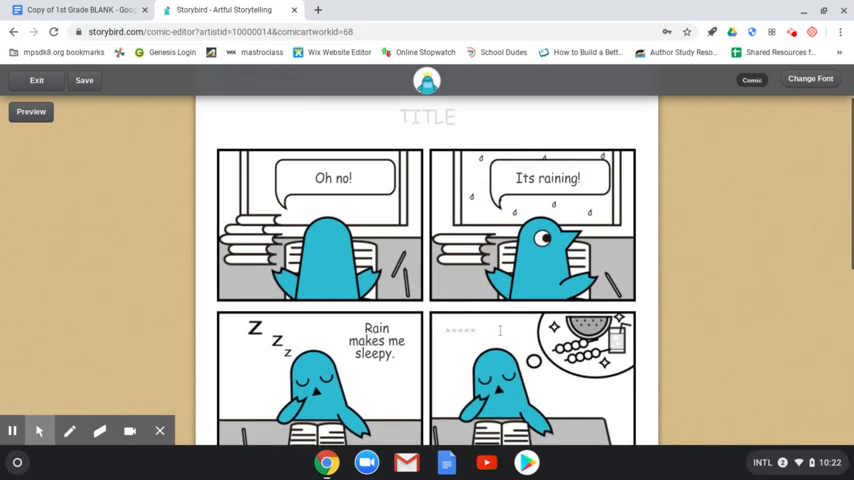
left_click(460, 330)
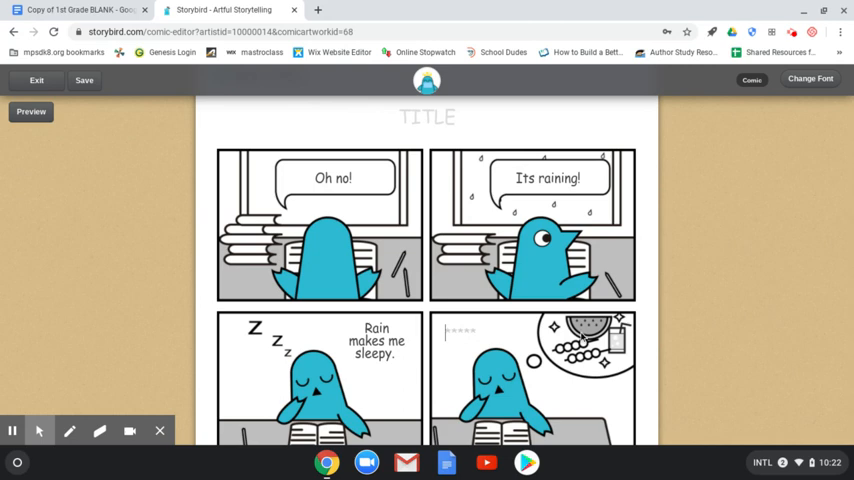
mouse_move(364, 308)
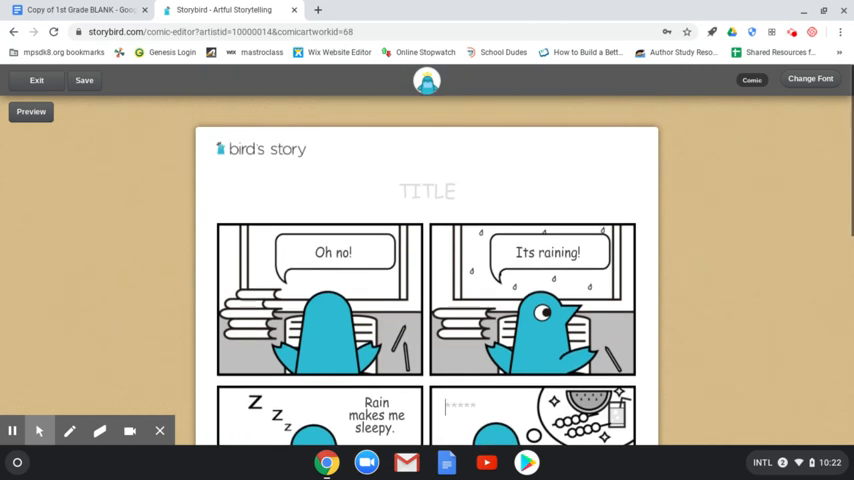
scroll("down", 3)
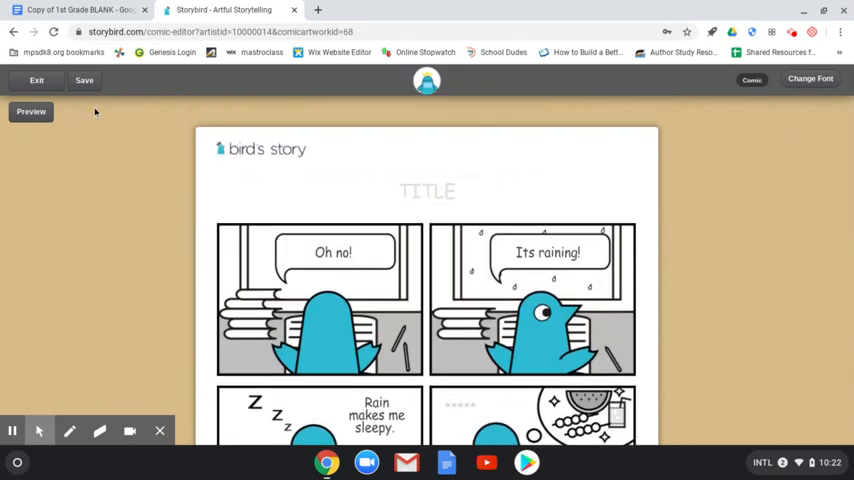
- Exit the comic editor and confirm discarding the untitled bird comic
left_click(36, 80)
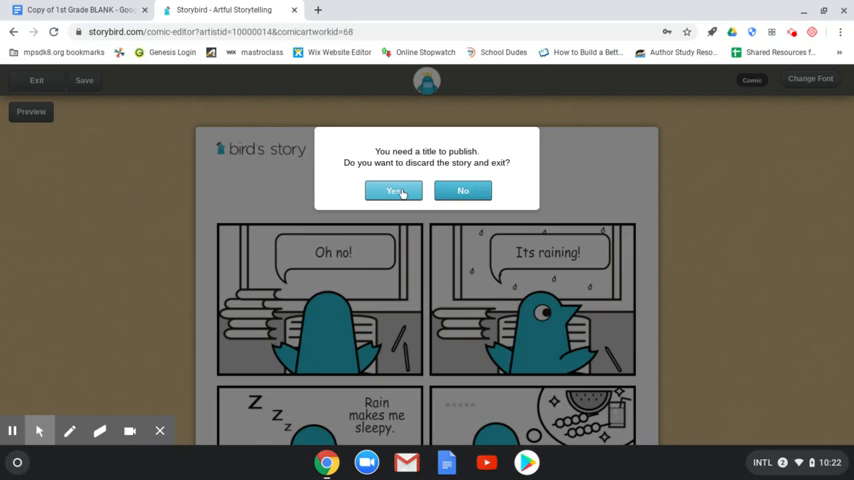
left_click(392, 192)
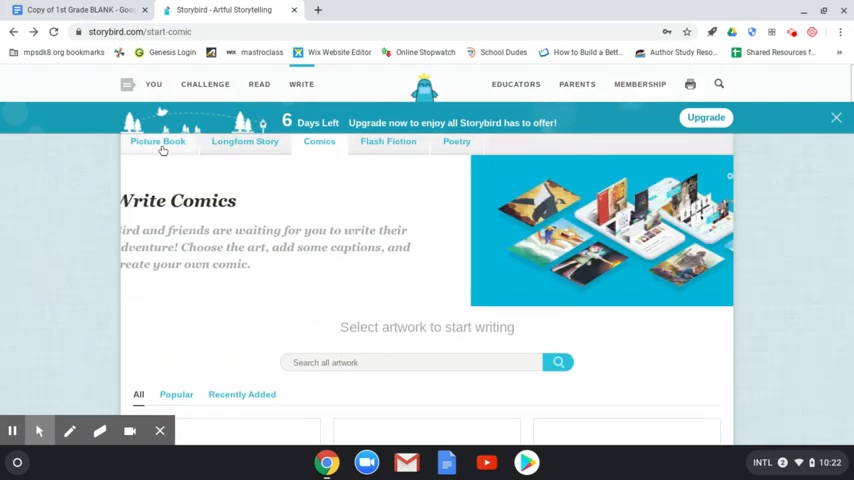
- Start a Picture Book instead and browse down the artwork gallery to the ketchup-and-tomato art
left_click(156, 140)
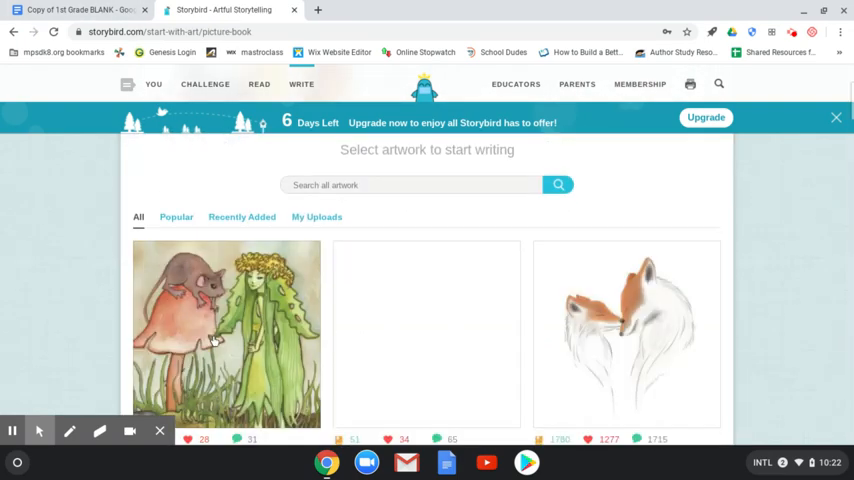
scroll("down", 3)
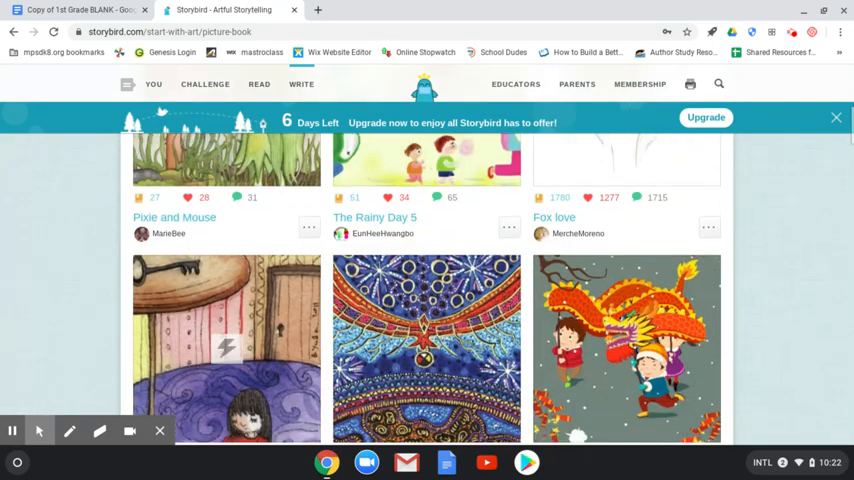
scroll("down", 3)
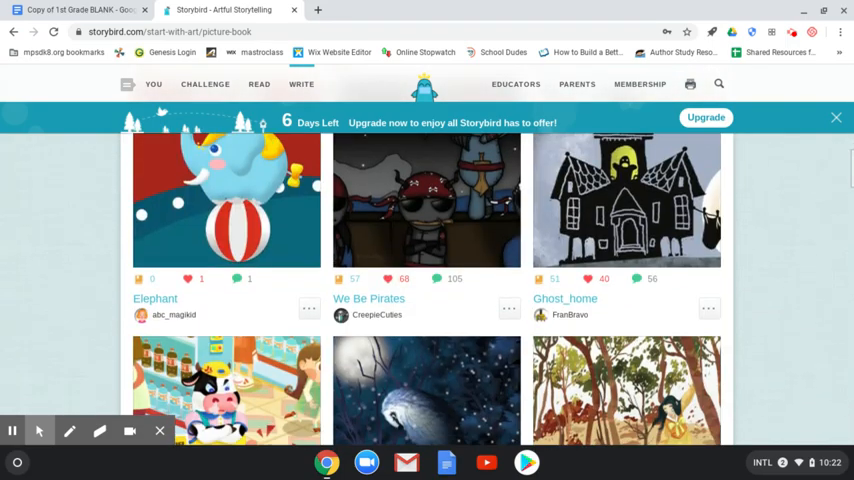
scroll("down", 3)
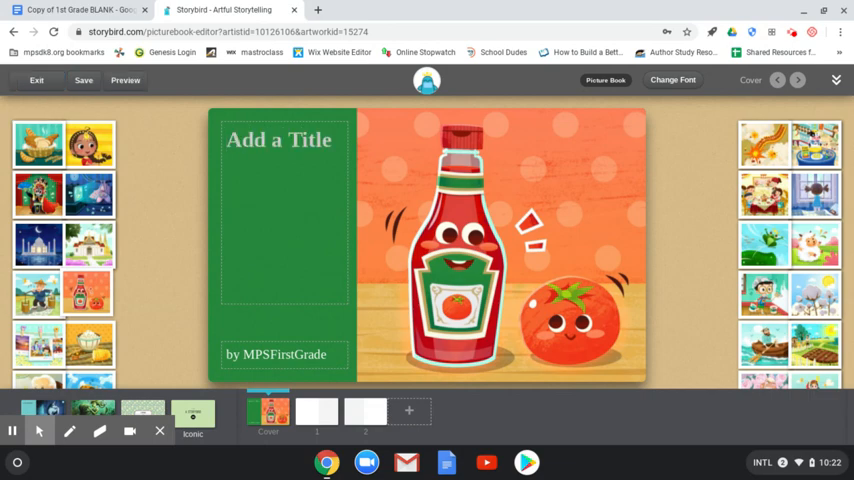
- Title the picture book cover 'Example Ms. Mastro'
type("Example")
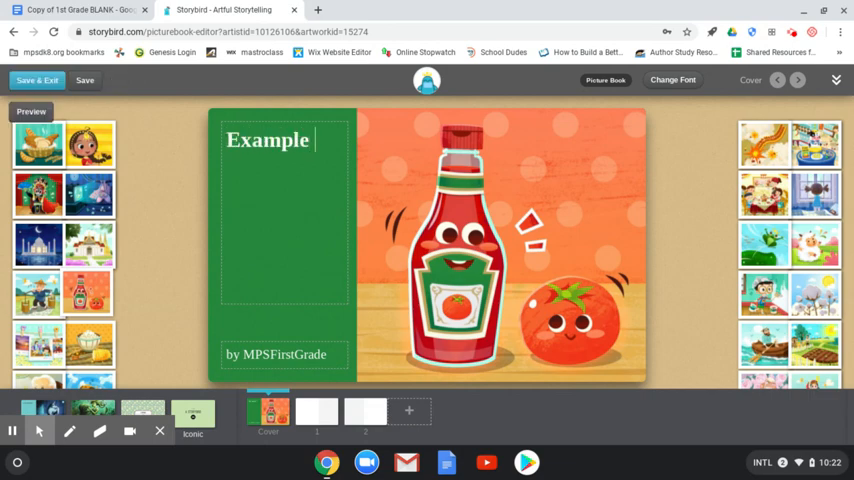
type("Ms.")
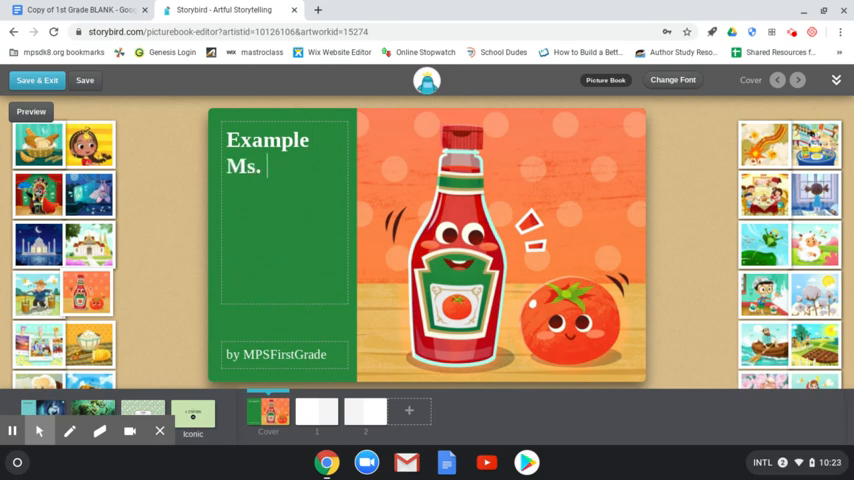
type("Mastro")
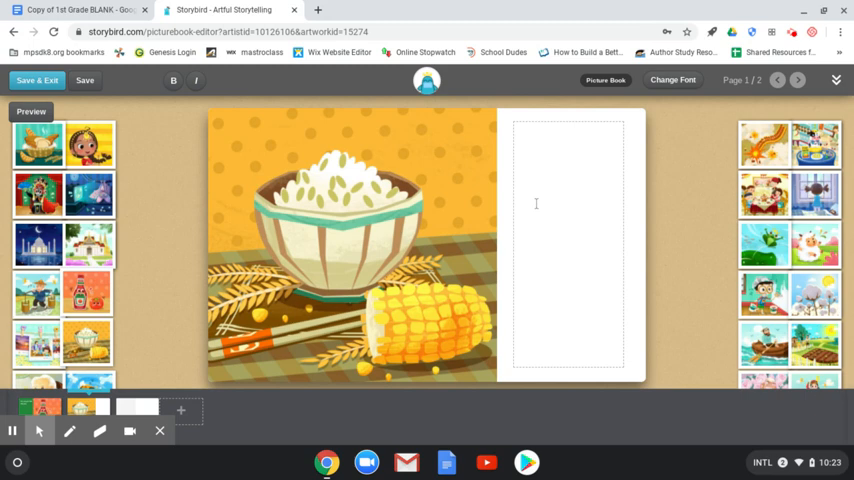
- Write 'Once upon a time...' on the rice-and-corn page and save the picture book
type("Popcorn")
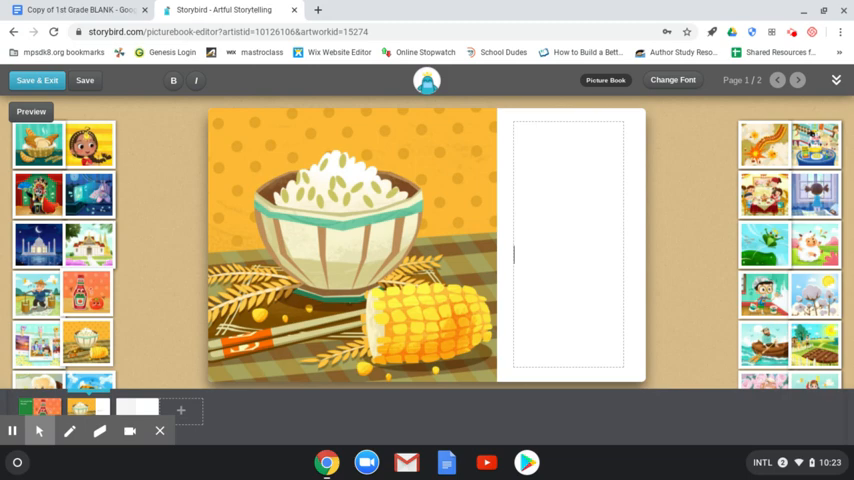
type("once")
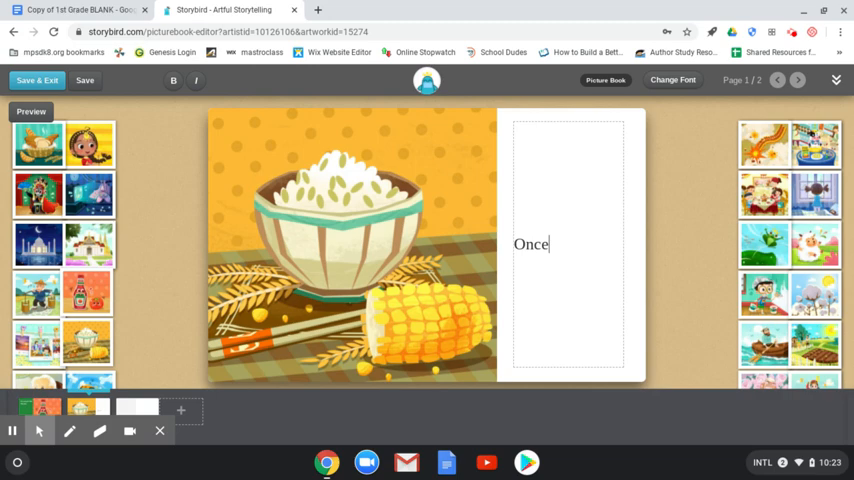
type("upo")
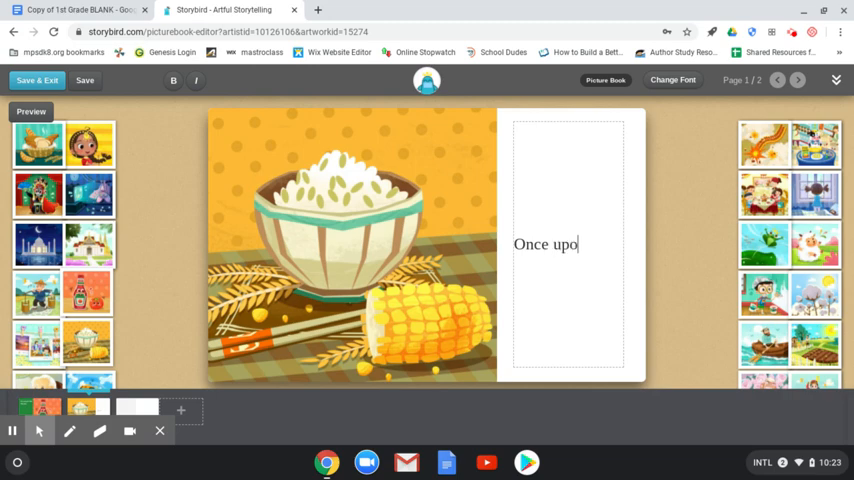
type("n a")
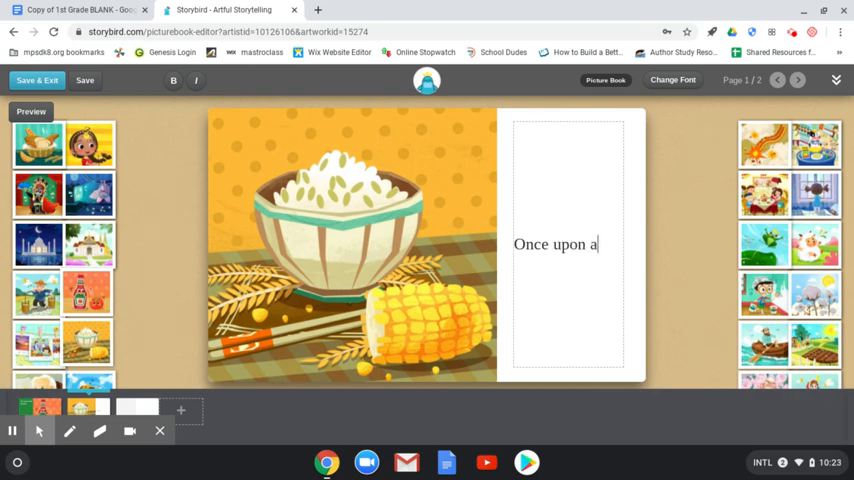
type("time...")
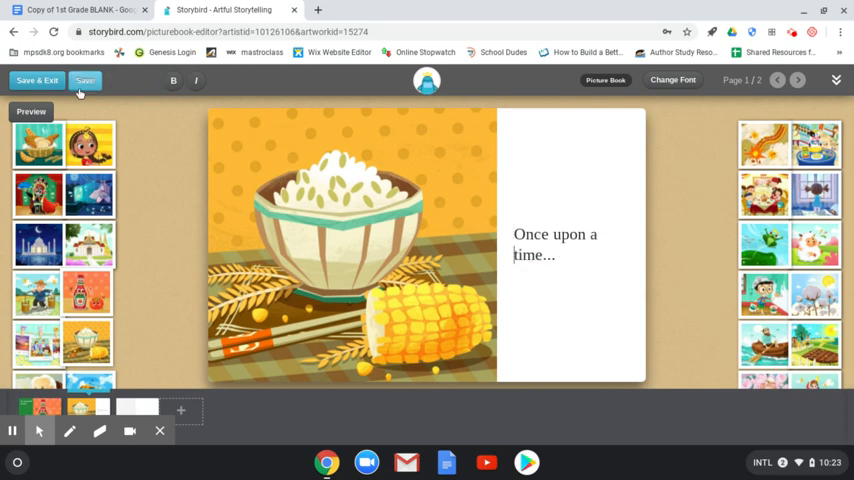
left_click(84, 80)
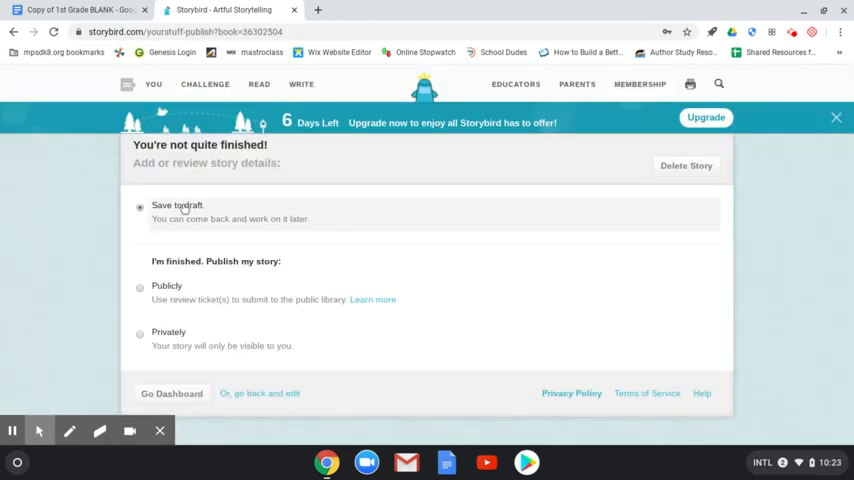
mouse_move(366, 256)
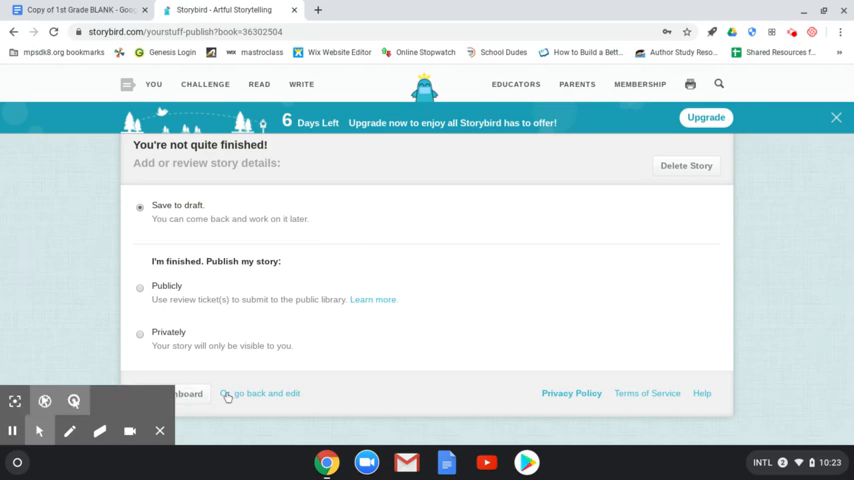
- Try the Privately publish option, then choose Save to draft for 'Example Ms. Mastro'
left_click(140, 332)
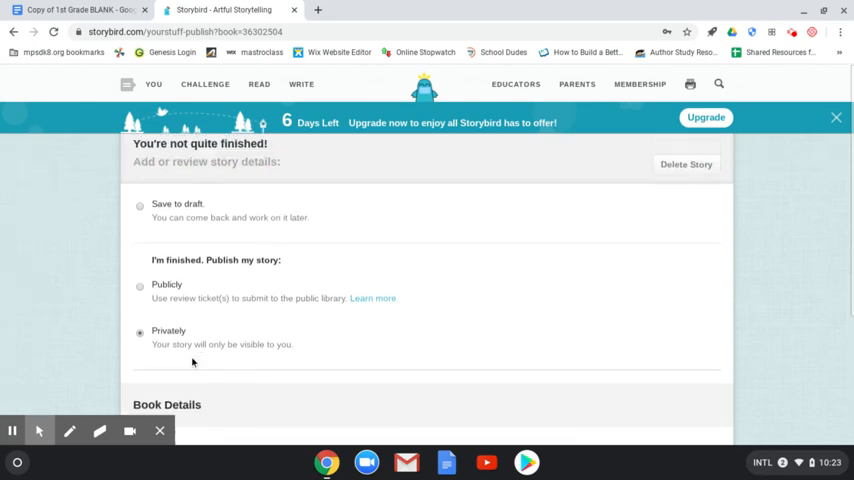
left_click(140, 208)
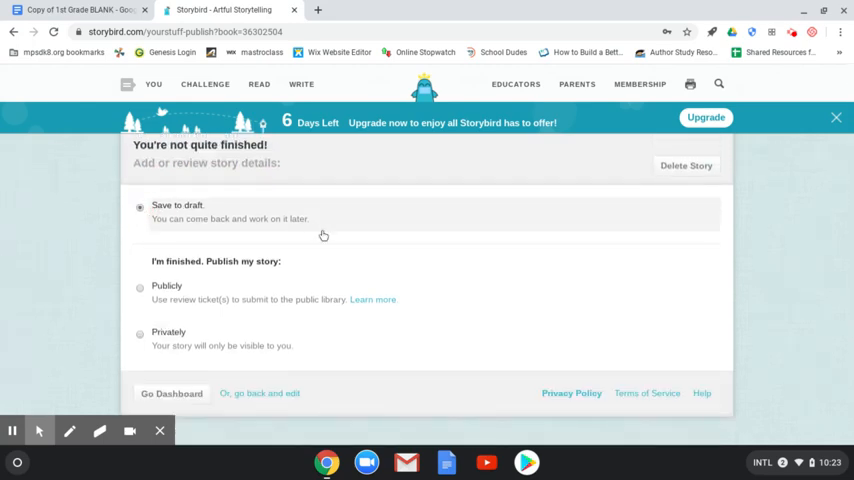
left_click(140, 336)
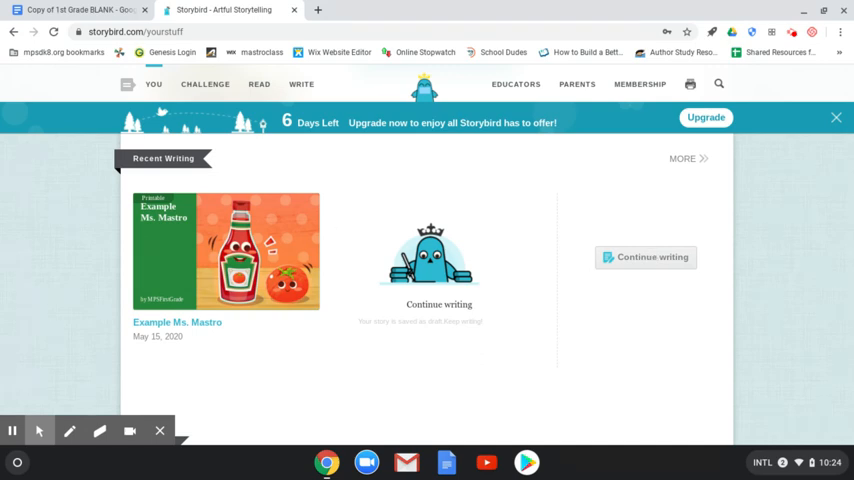
mouse_move(400, 132)
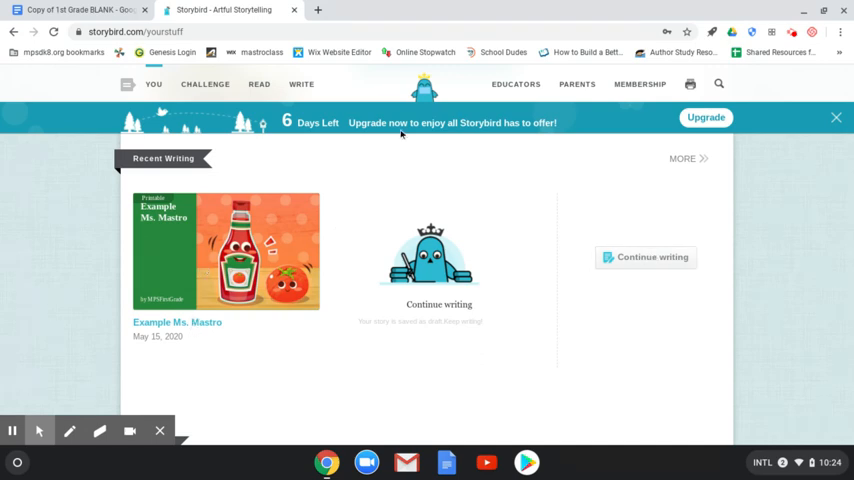
mouse_move(292, 168)
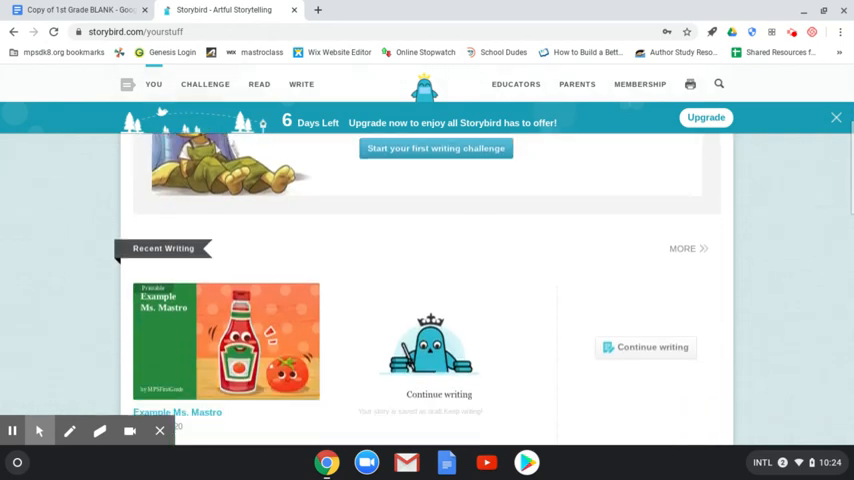
scroll("down", 3)
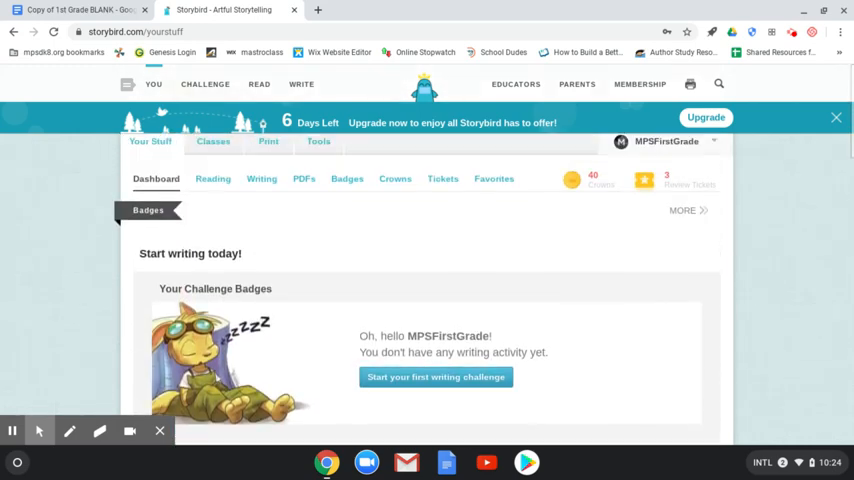
scroll("down", 3)
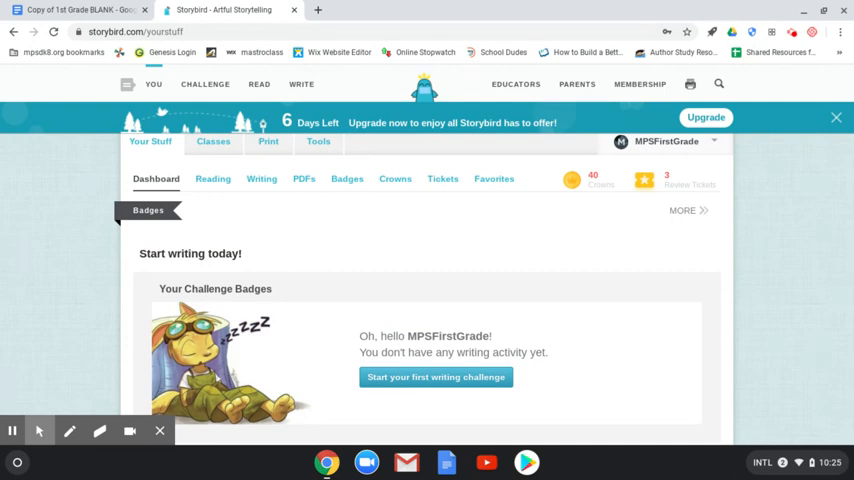
left_click(304, 180)
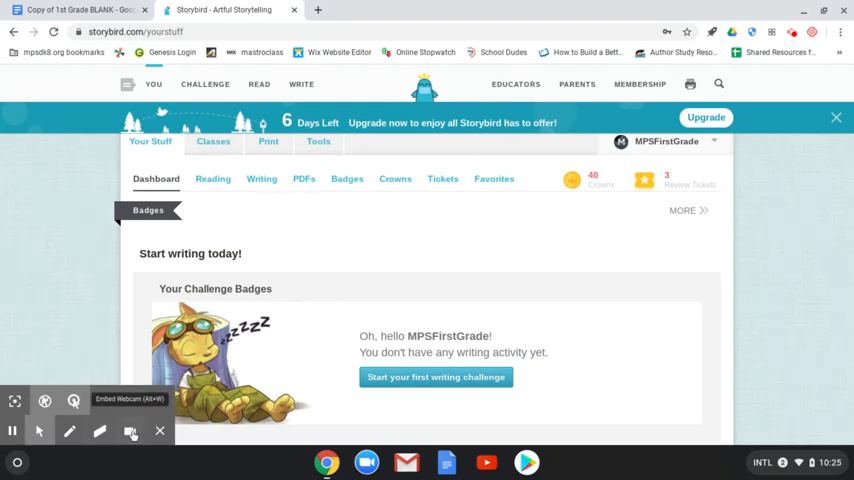
left_click(132, 432)
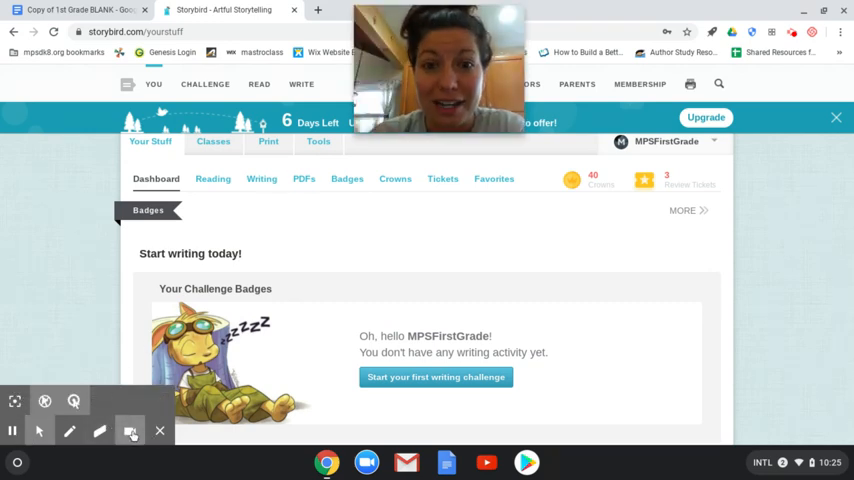